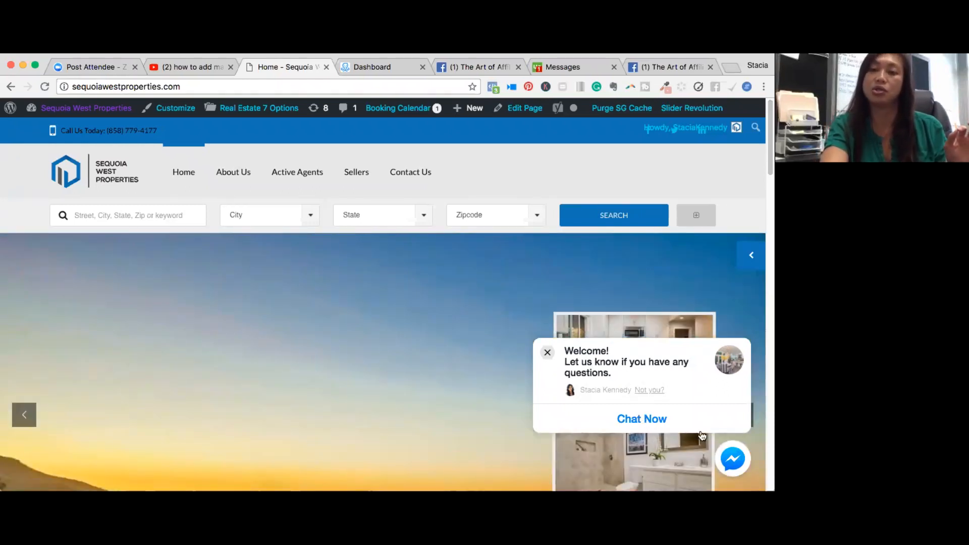
Step: Check the Messenger chat popup, then open the Sequoia West Properties admin dashboard and reach the Plugins menu
left_click(546, 353)
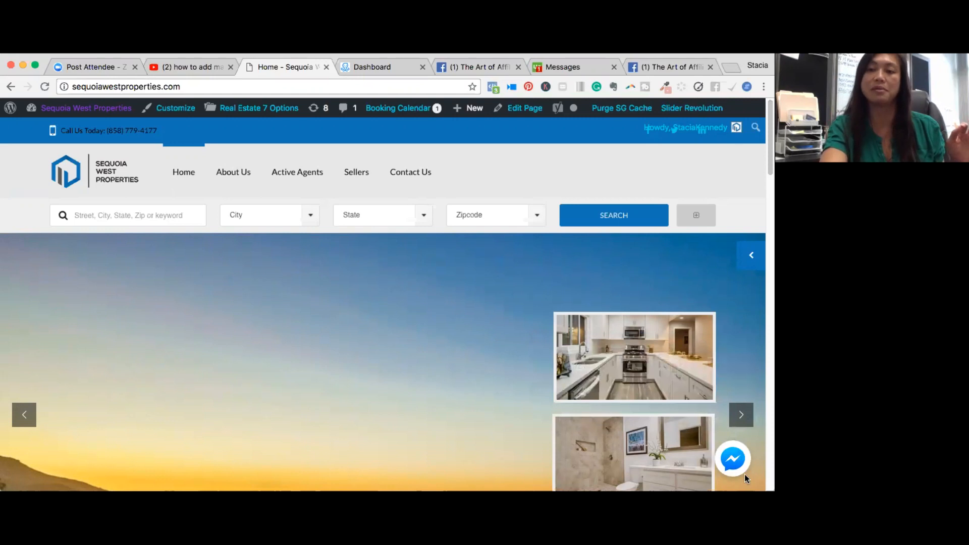
left_click(733, 459)
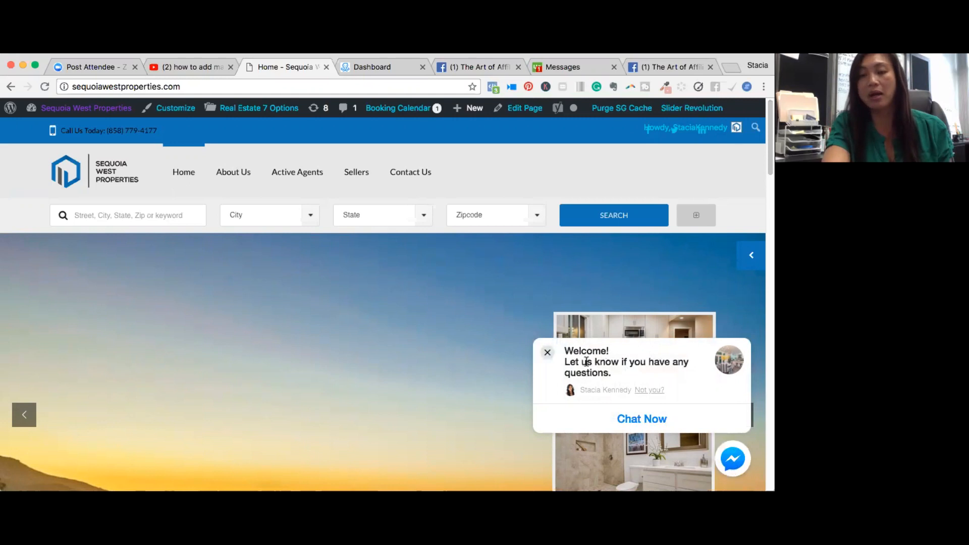
mouse_move(603, 398)
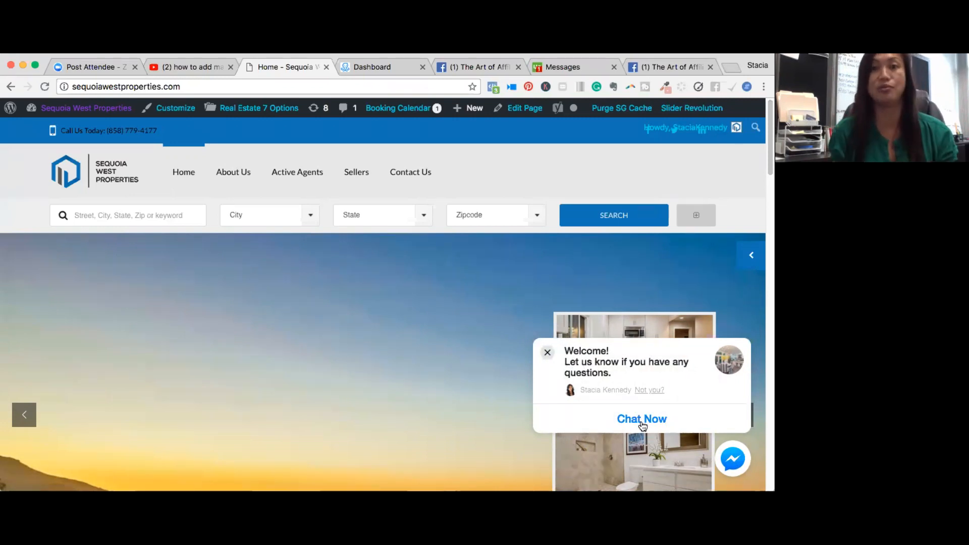
mouse_move(85, 117)
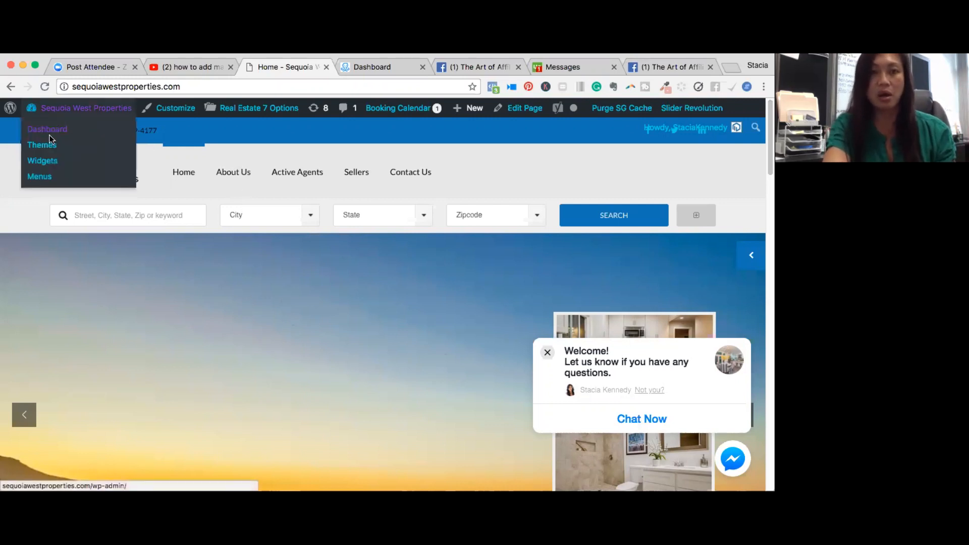
left_click(47, 129)
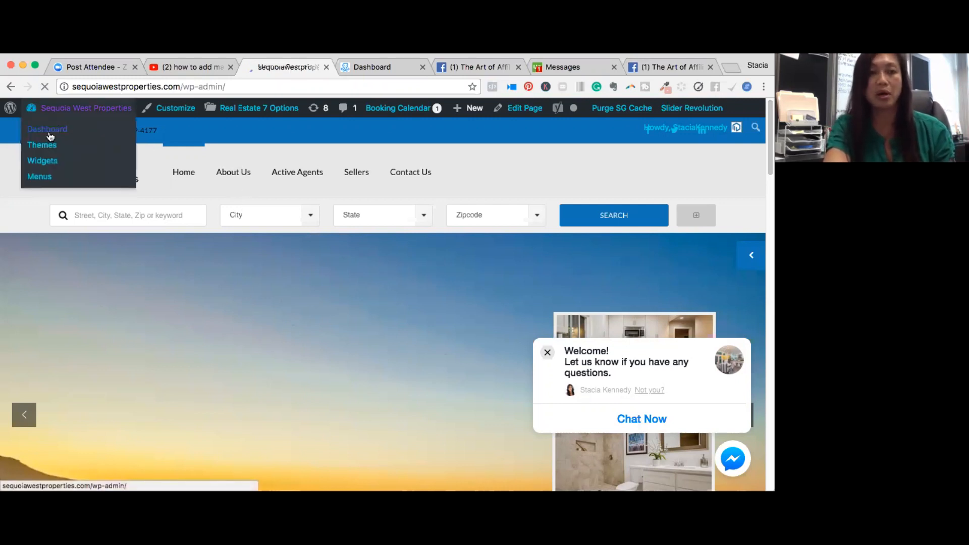
left_click(47, 129)
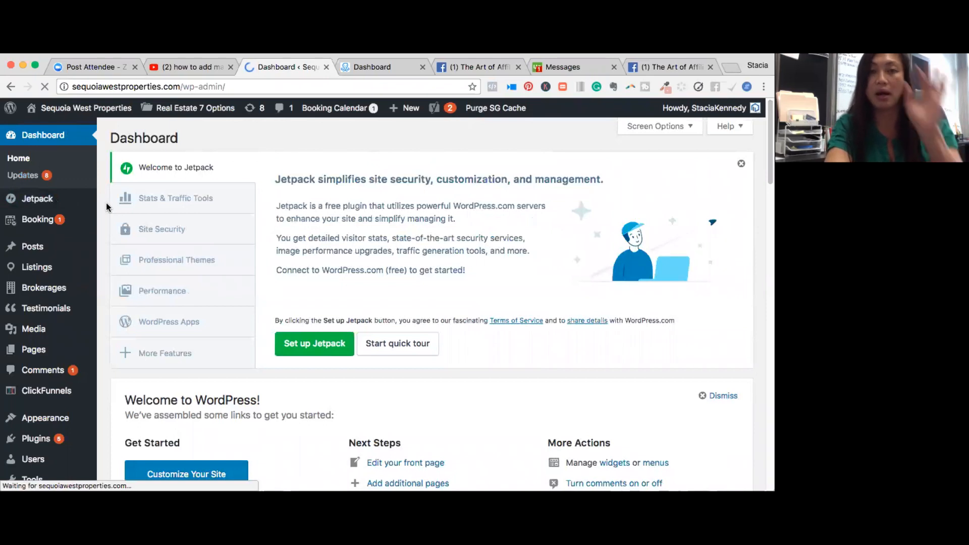
mouse_move(101, 266)
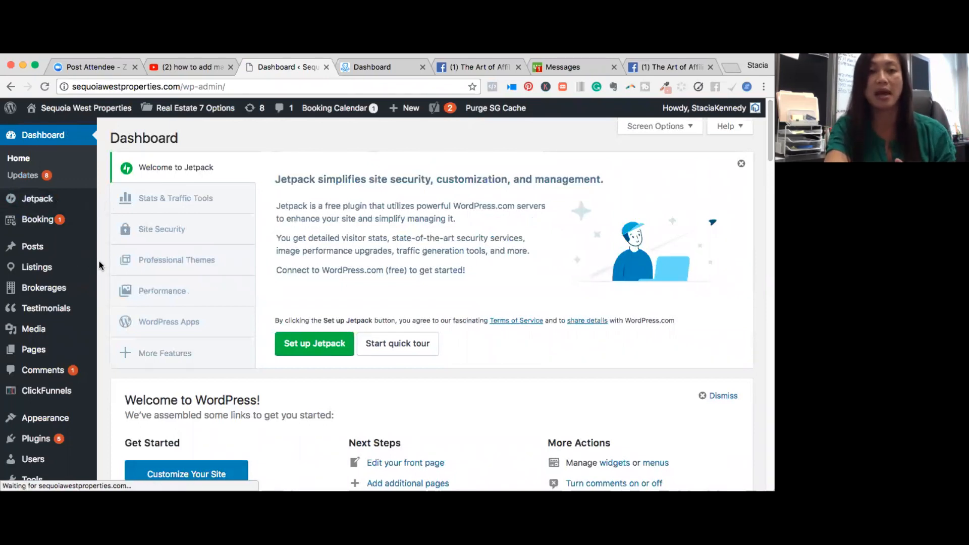
scroll("down", 3)
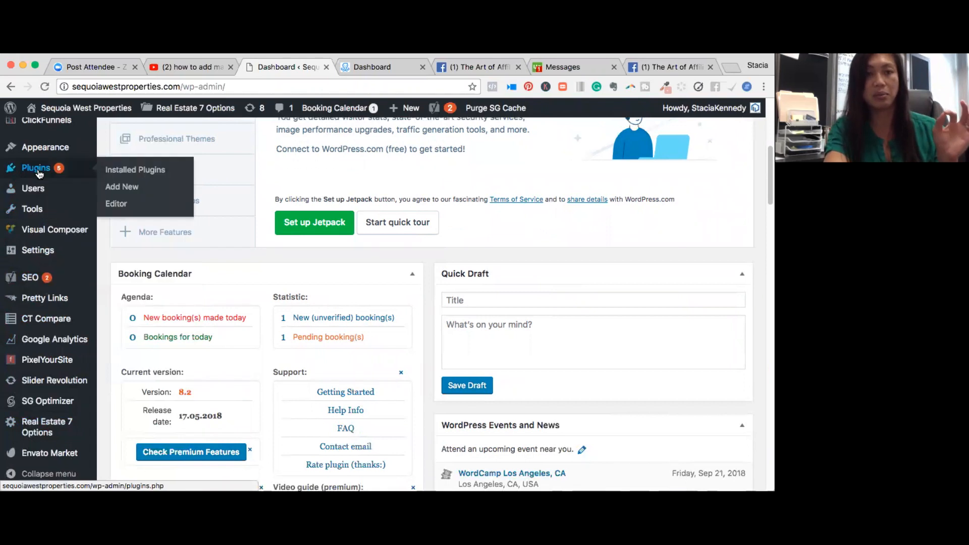
Step: Search Add New plugins for 'insert header and footer', see it Active, and open its settings page
left_click(121, 186)
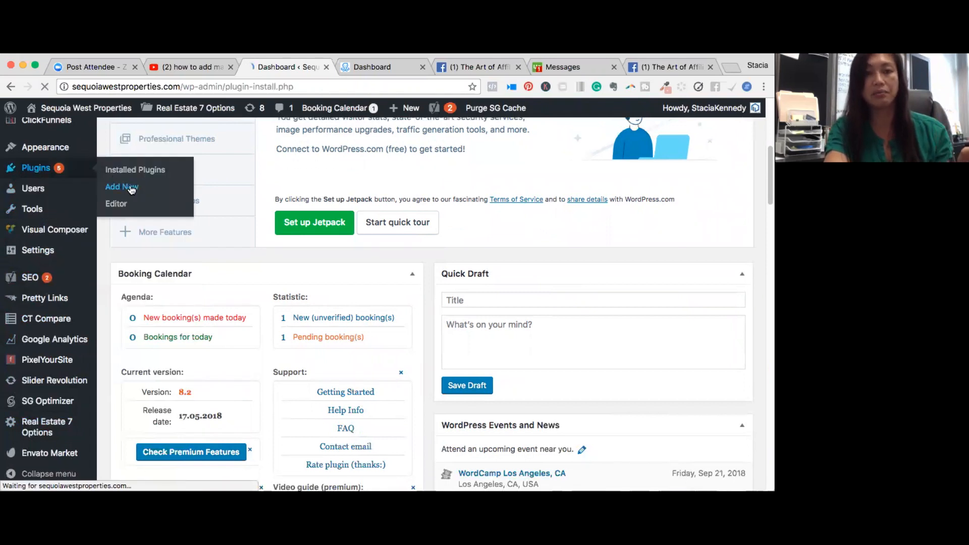
left_click(122, 187)
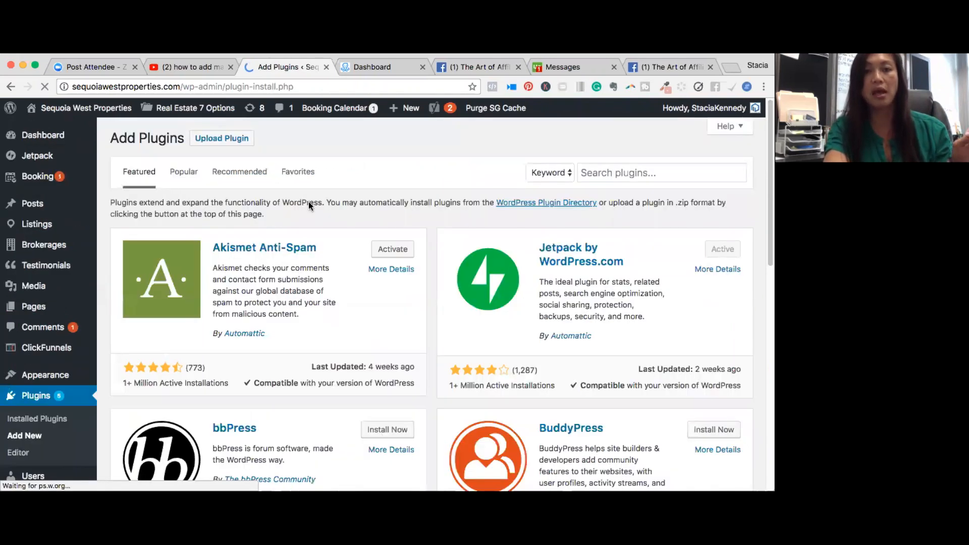
left_click(661, 173)
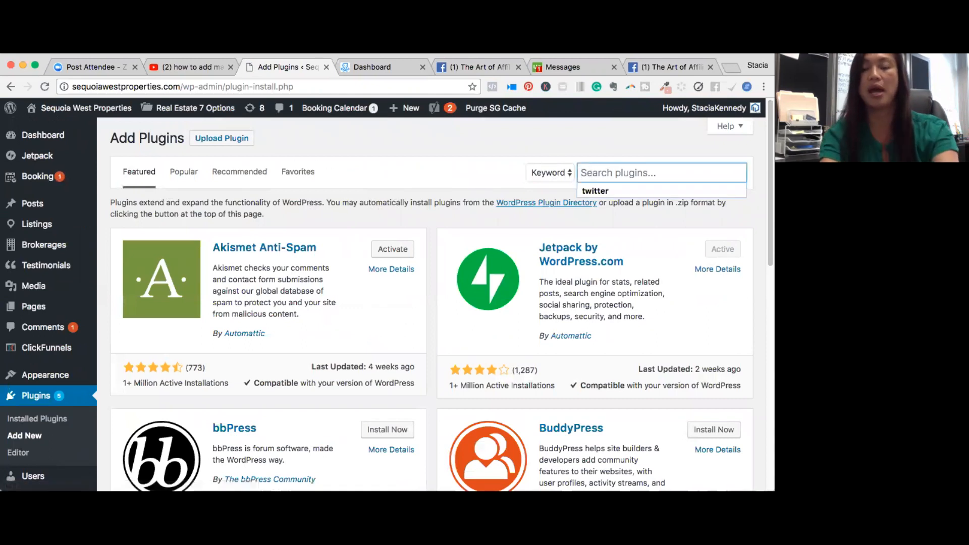
type("insert")
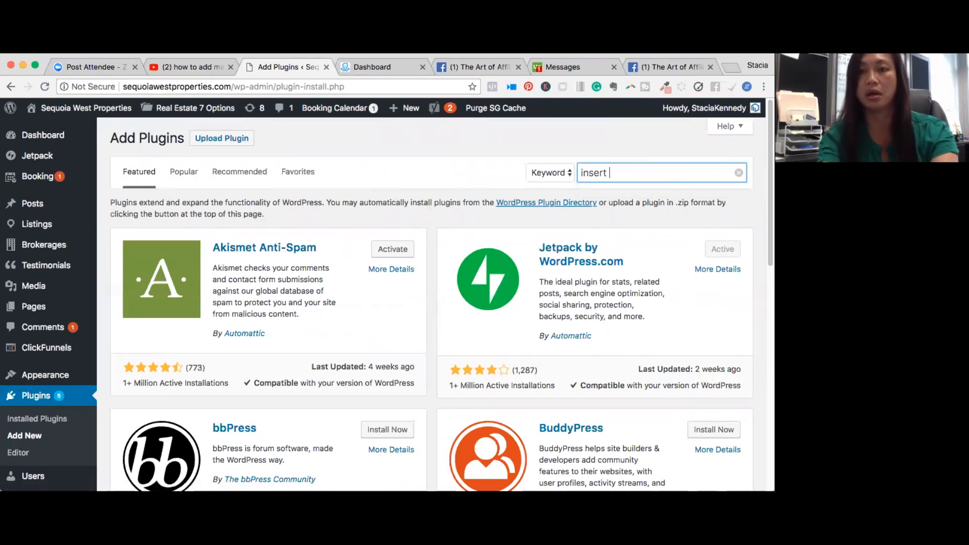
type("header and foothe")
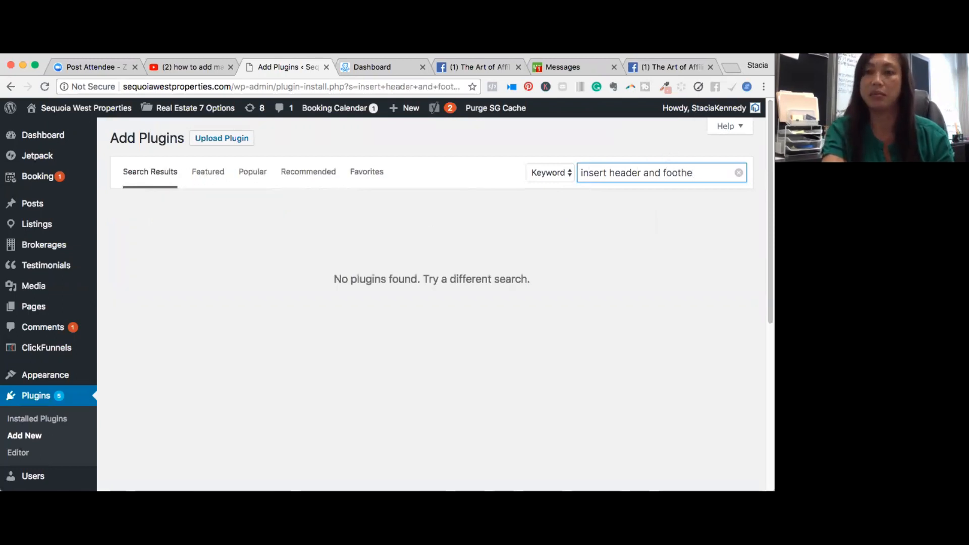
key("Backspace")
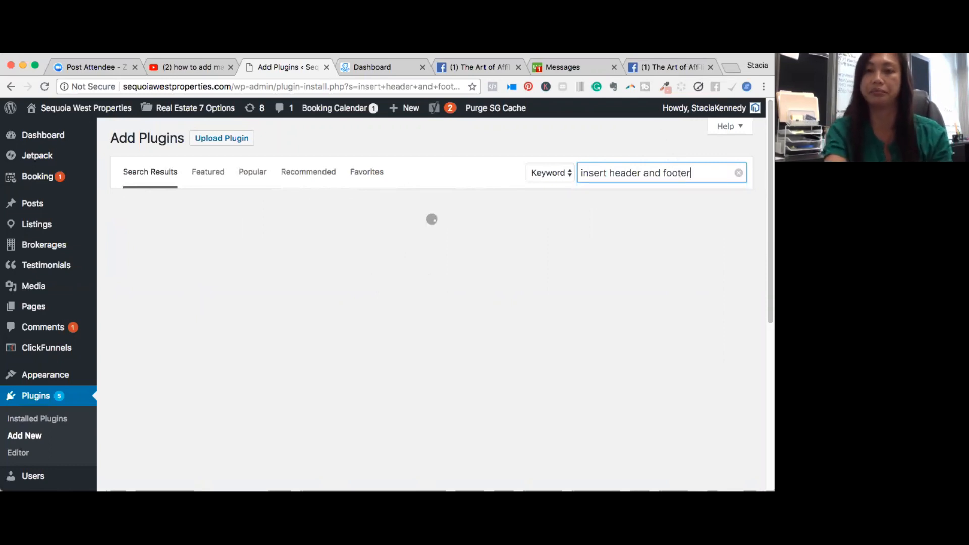
key("Return")
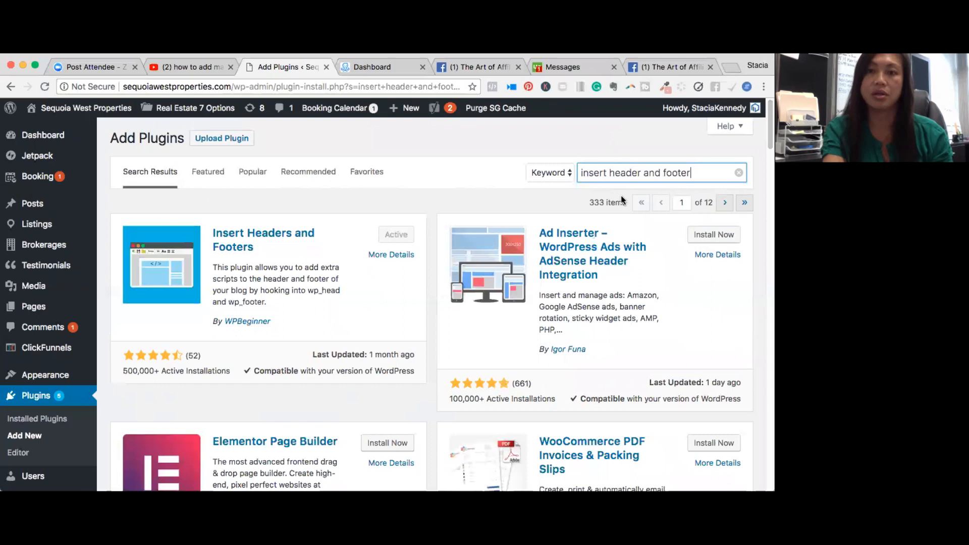
mouse_move(198, 291)
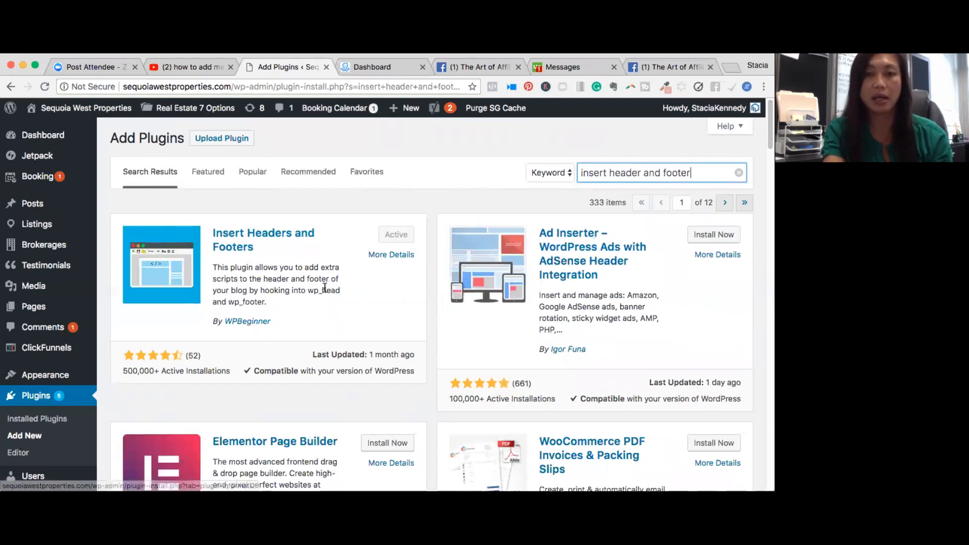
mouse_move(222, 198)
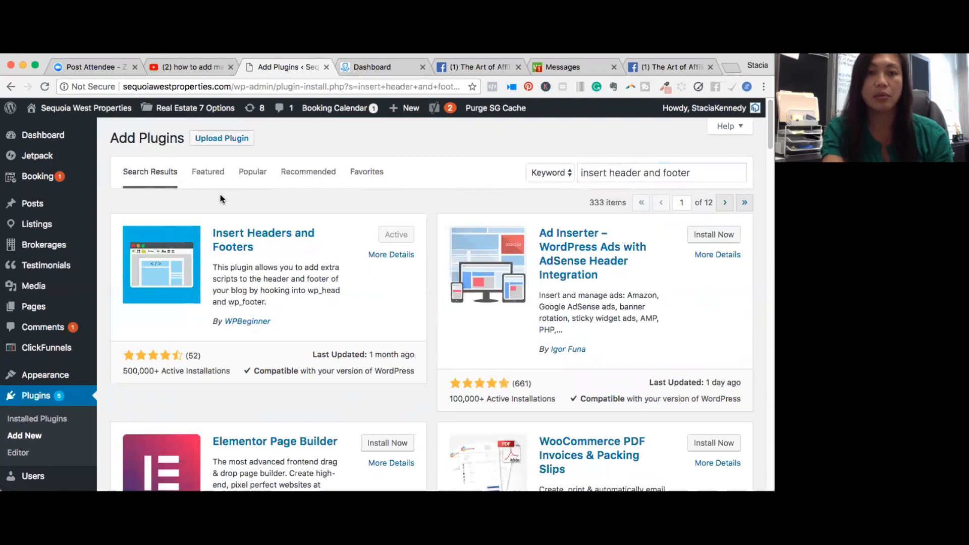
scroll("down", 3)
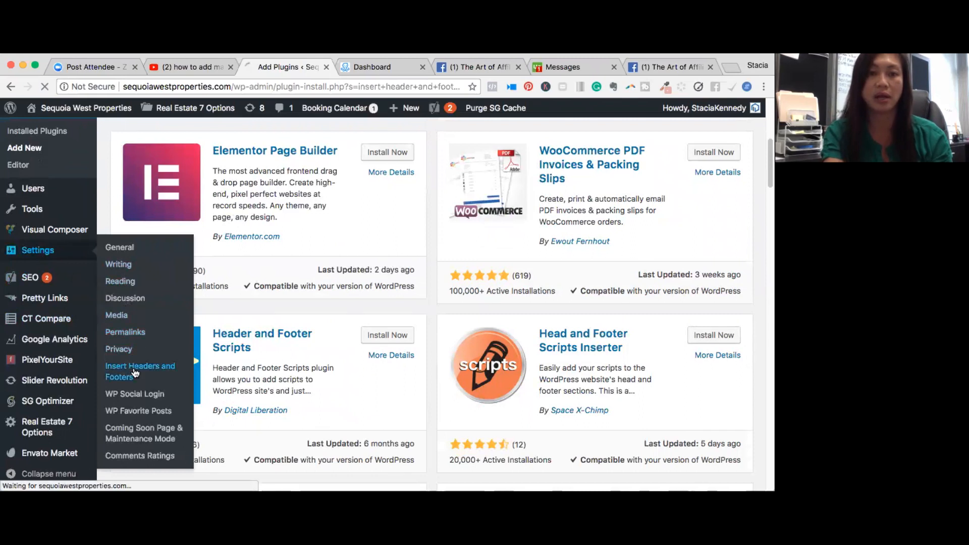
left_click(140, 372)
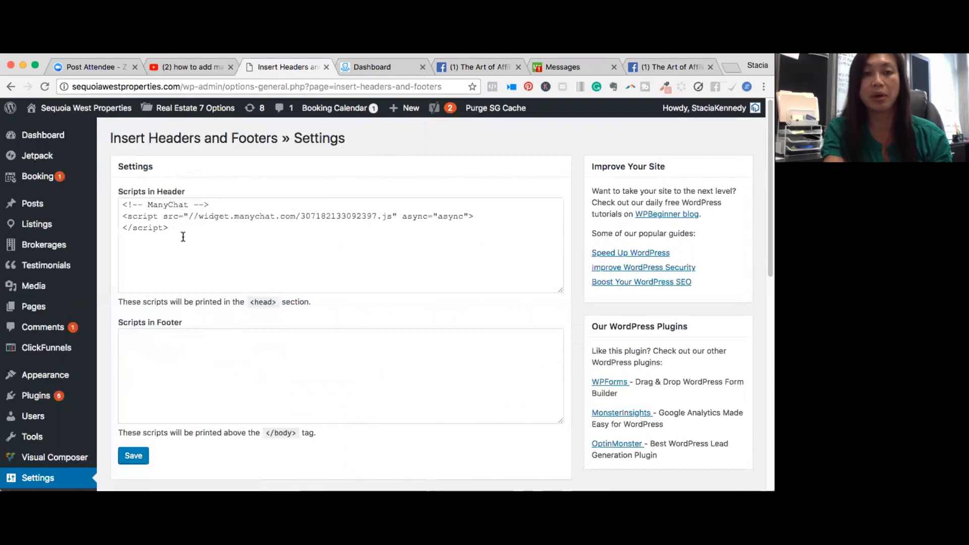
mouse_move(410, 108)
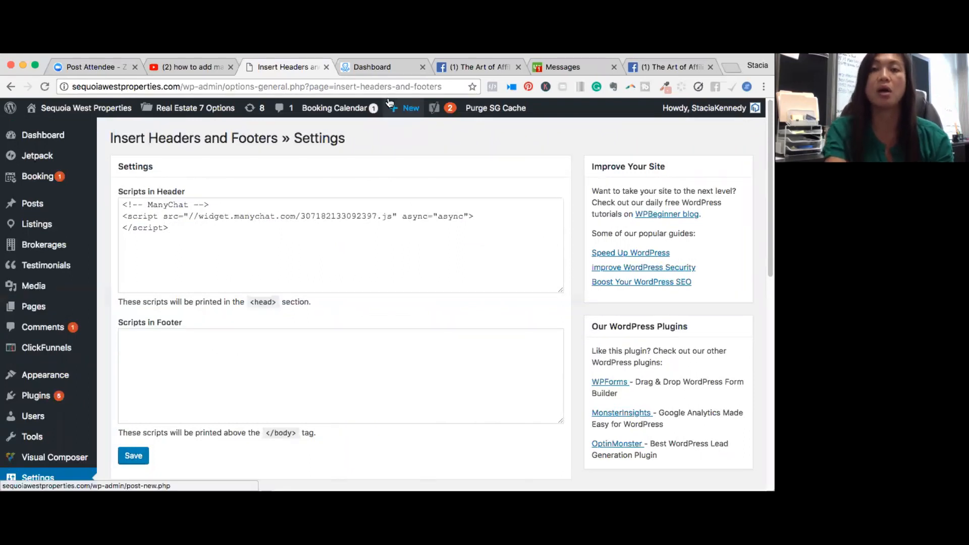
Step: In the ManyChat dashboard, start a new Growth Tool so the widget type choices appear
left_click(371, 67)
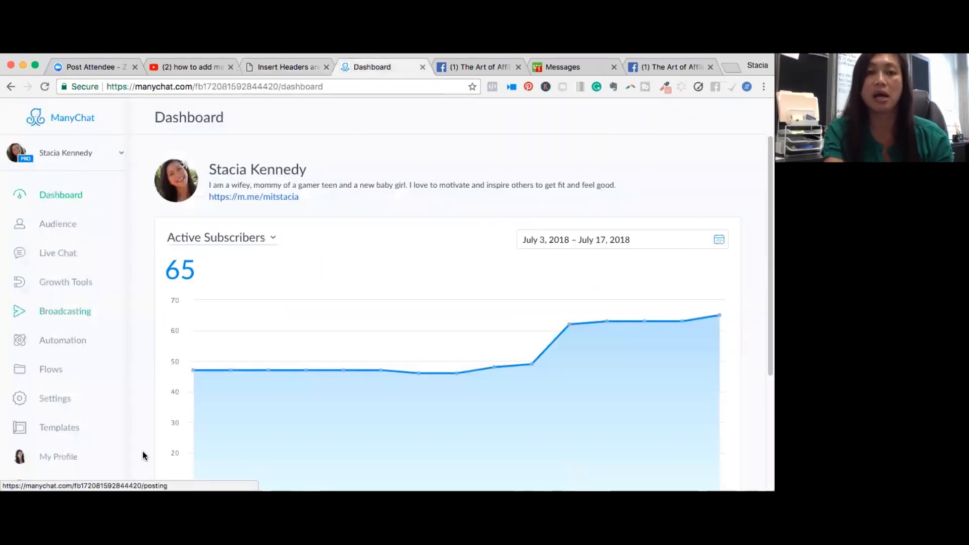
mouse_move(66, 282)
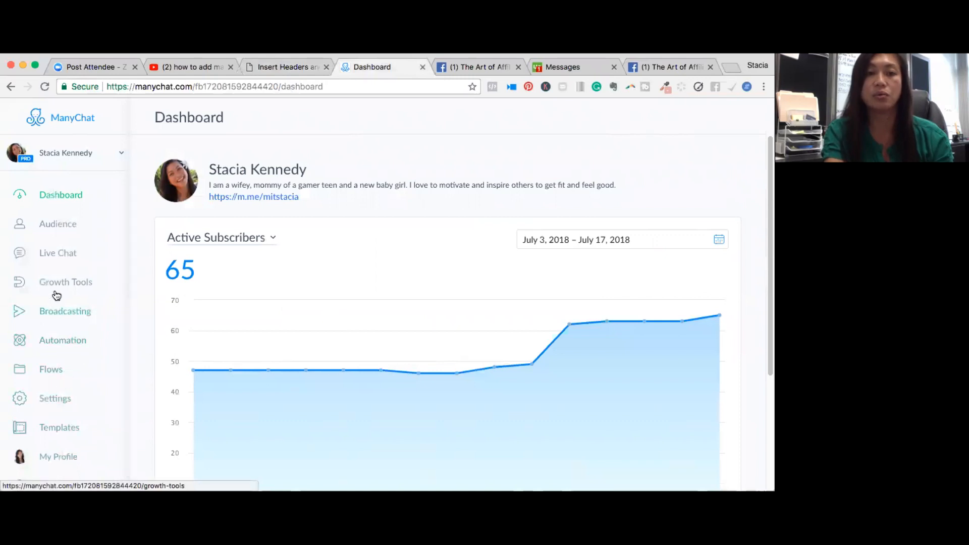
left_click(66, 281)
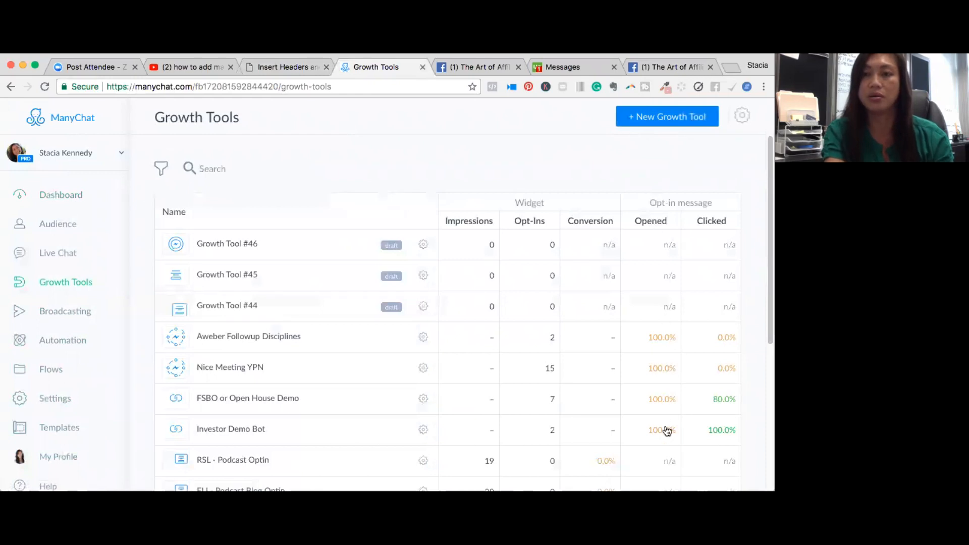
left_click(667, 116)
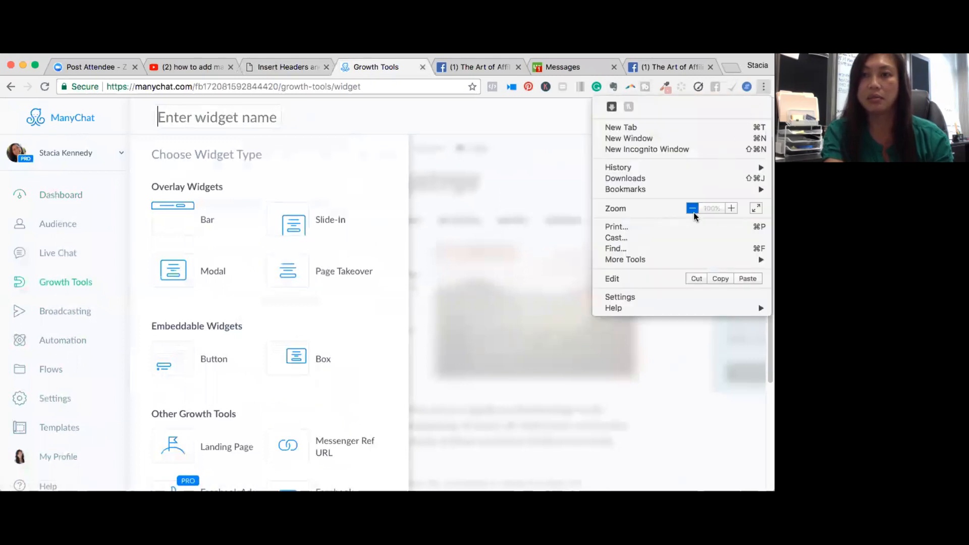
Step: Name the new widget 'StaciaKennedy.com' and choose Customer Chat as its type
left_click(691, 208)
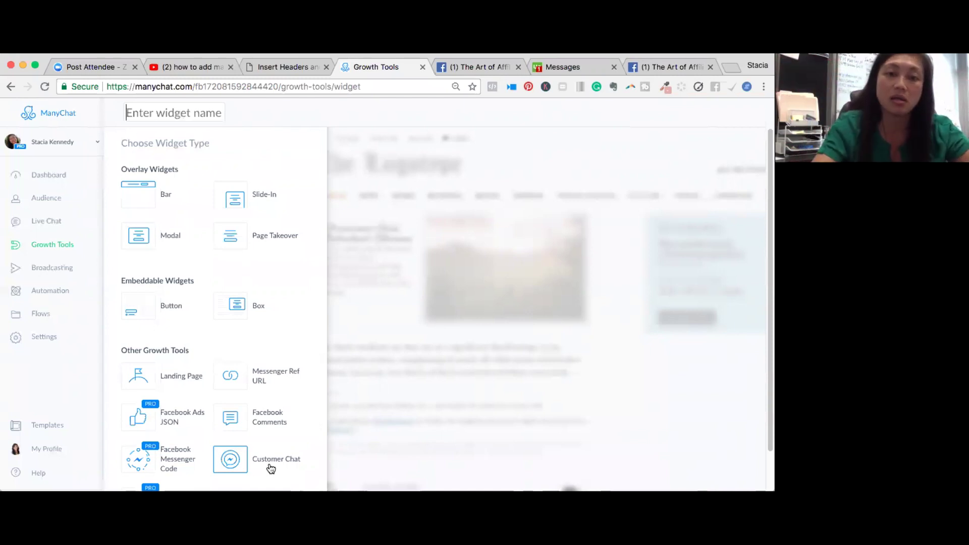
mouse_move(240, 462)
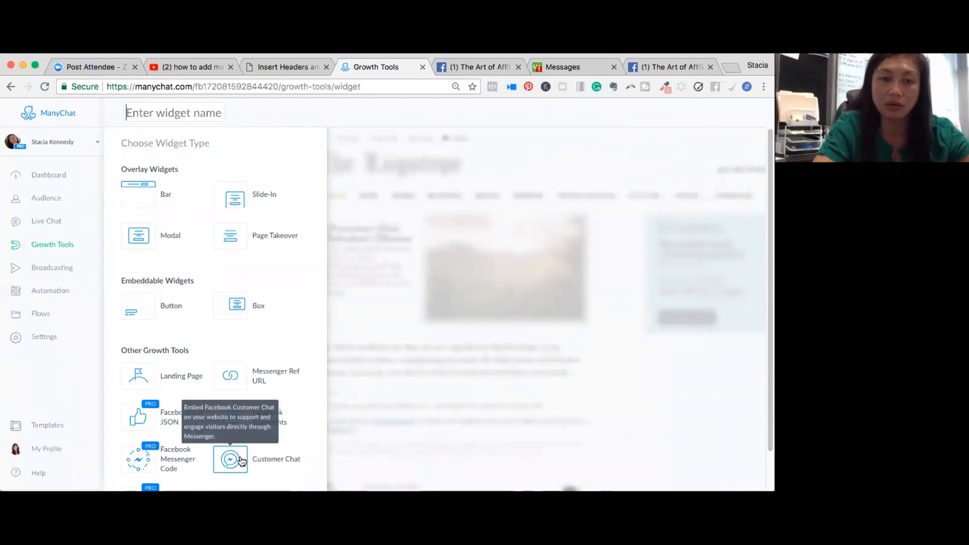
mouse_move(194, 112)
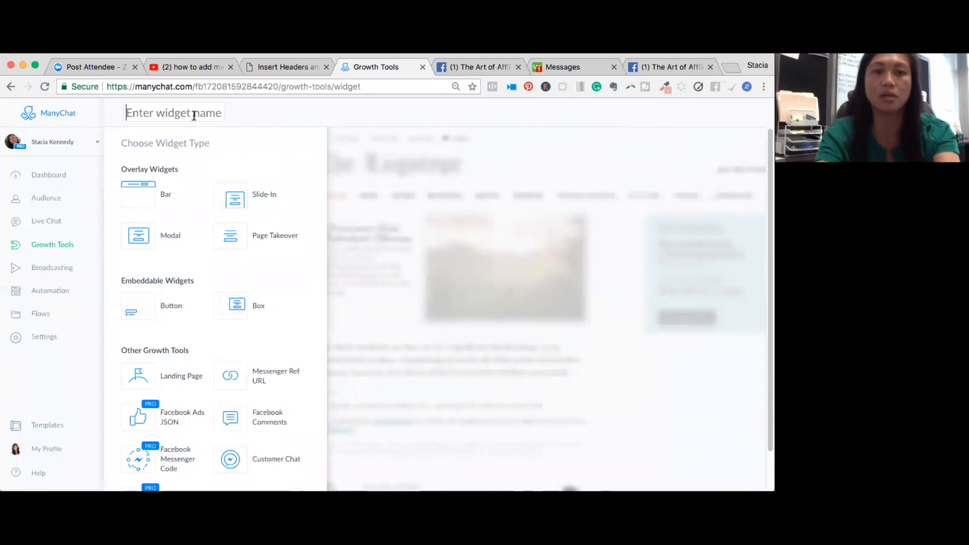
type("Stacia")
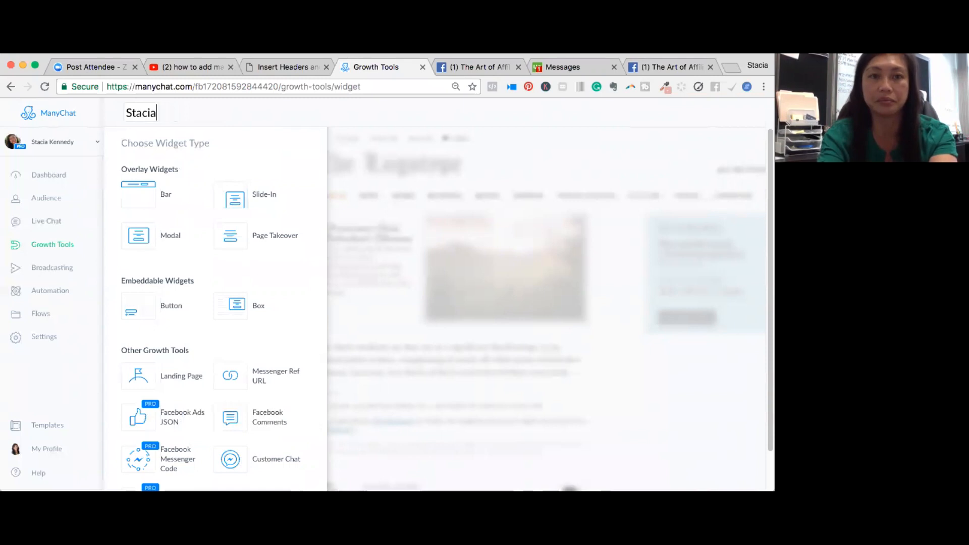
type("Kennedy.")
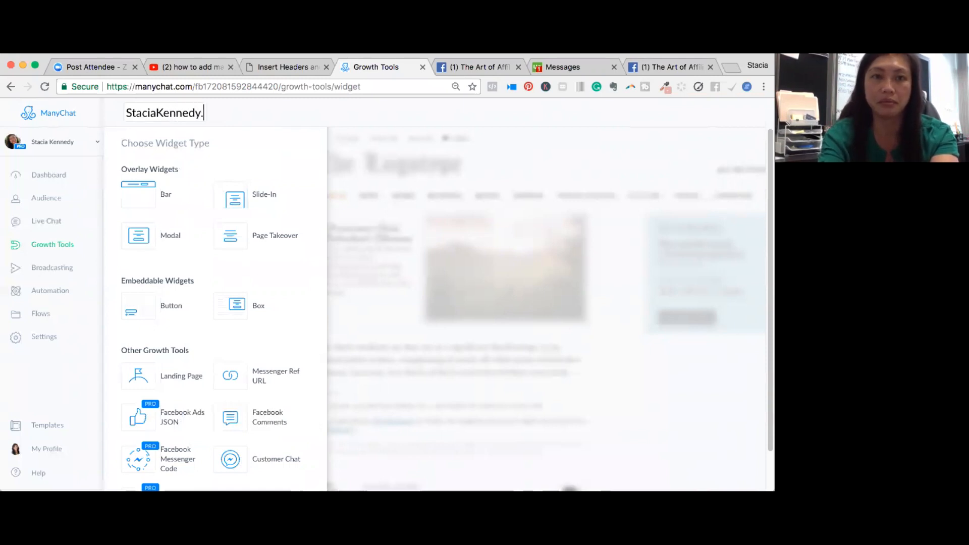
type("com")
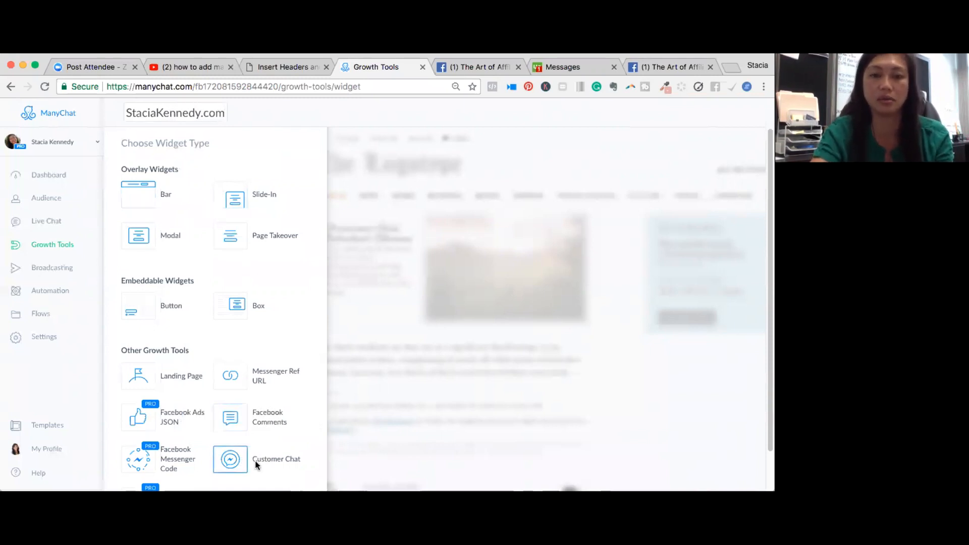
left_click(230, 459)
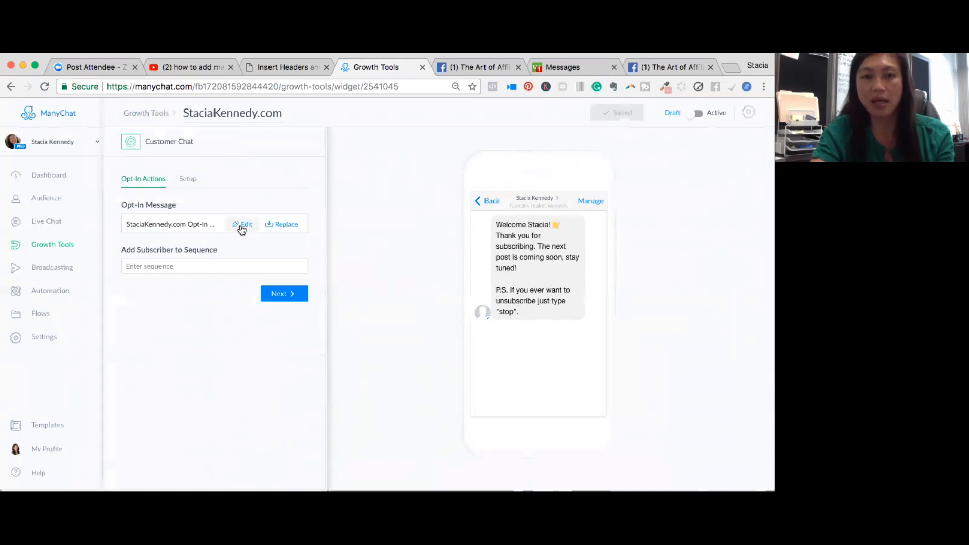
Step: Replace 'Welcome' with 'Aloha' in the opt-in message, publish it, and return to the widget
left_click(246, 223)
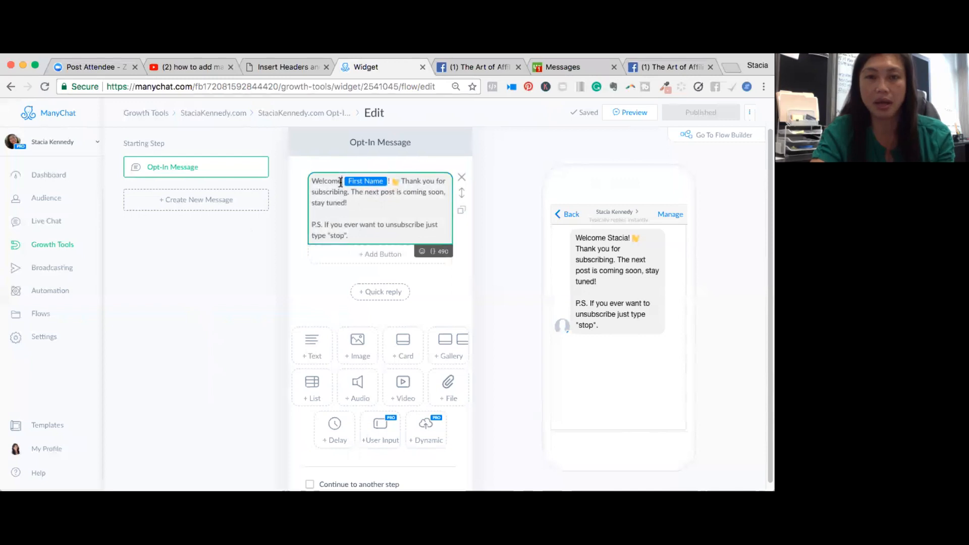
type("Aloha")
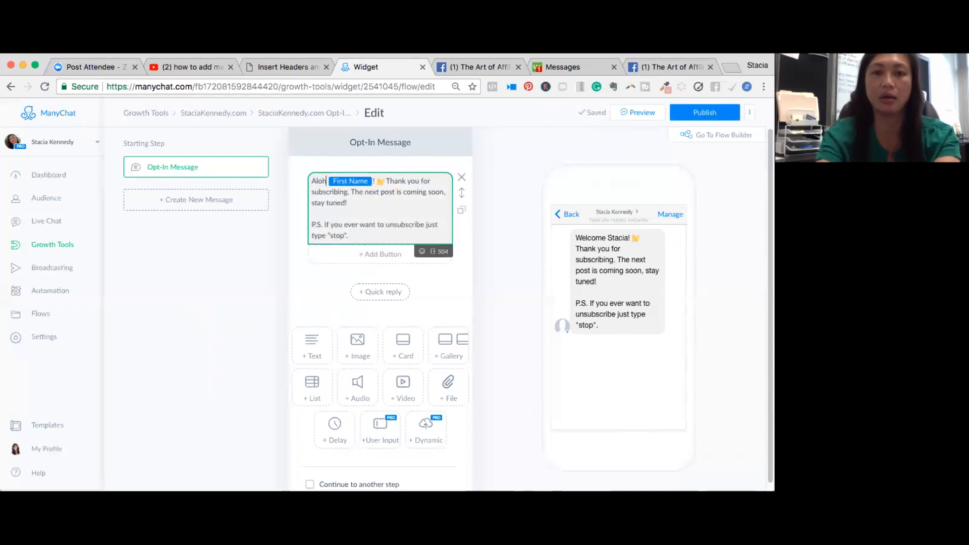
type("a")
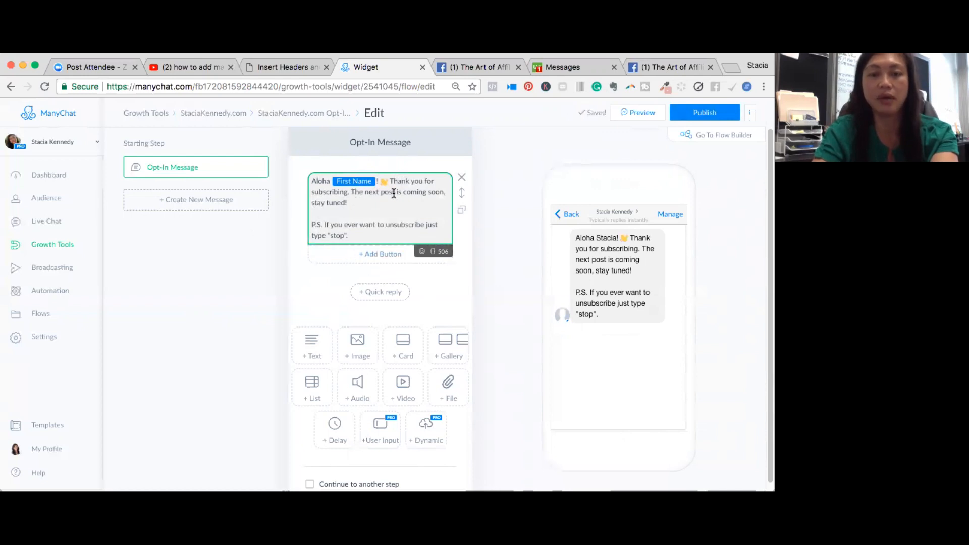
mouse_move(623, 188)
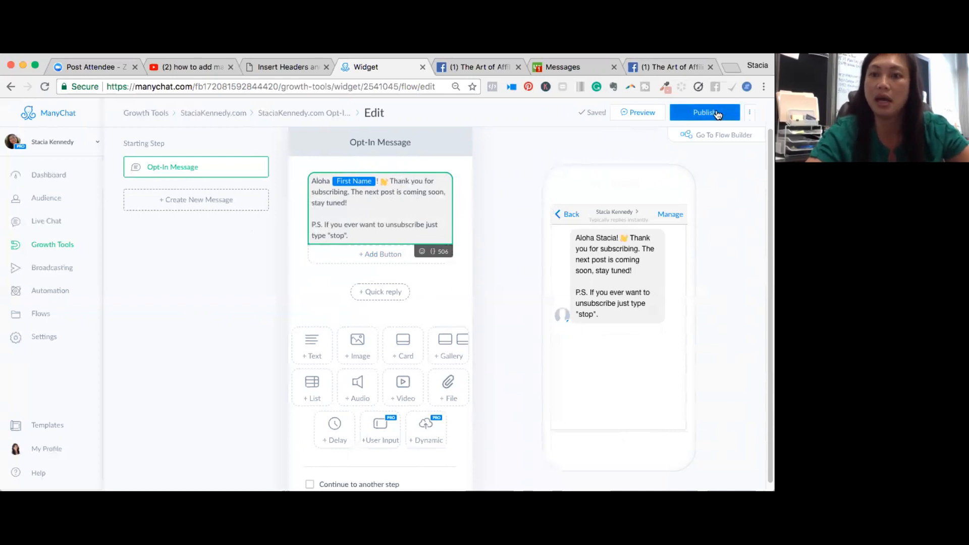
left_click(704, 112)
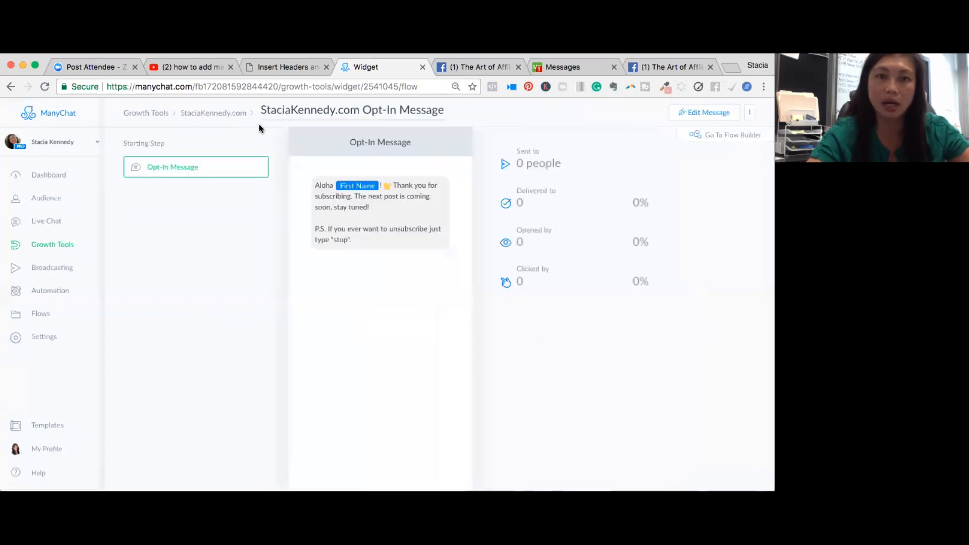
left_click(212, 113)
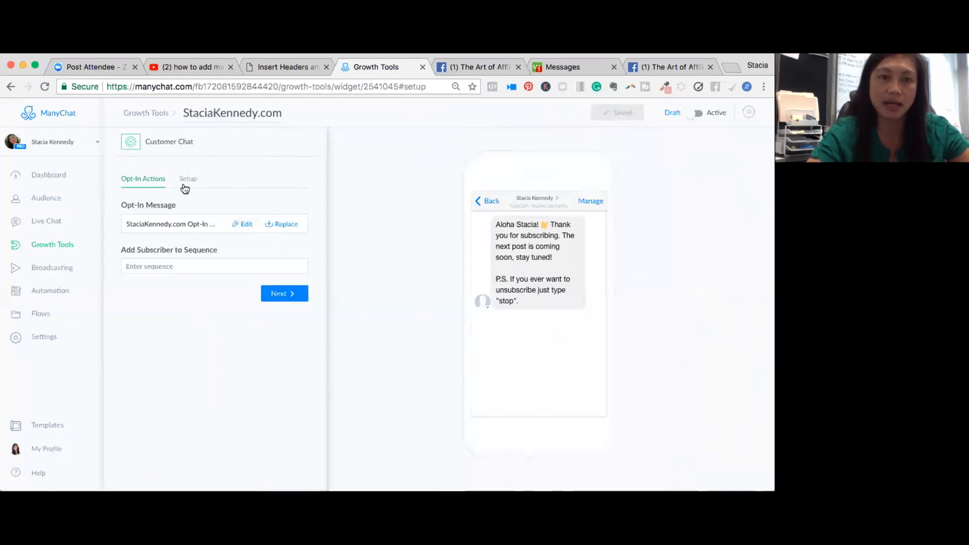
Step: From Setup, copy the widget's JavaScript snippet to the clipboard and switch to the WordPress tab
left_click(188, 178)
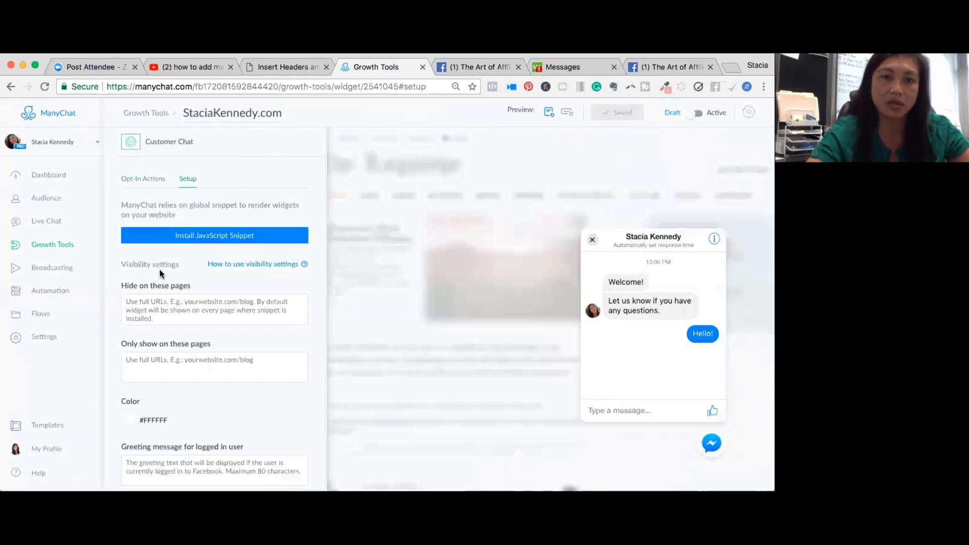
left_click(214, 234)
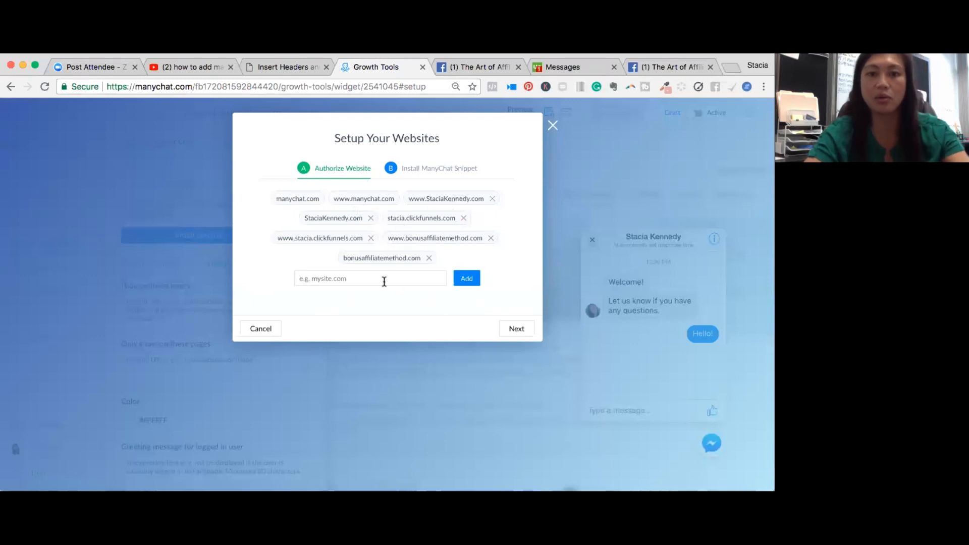
left_click(370, 278)
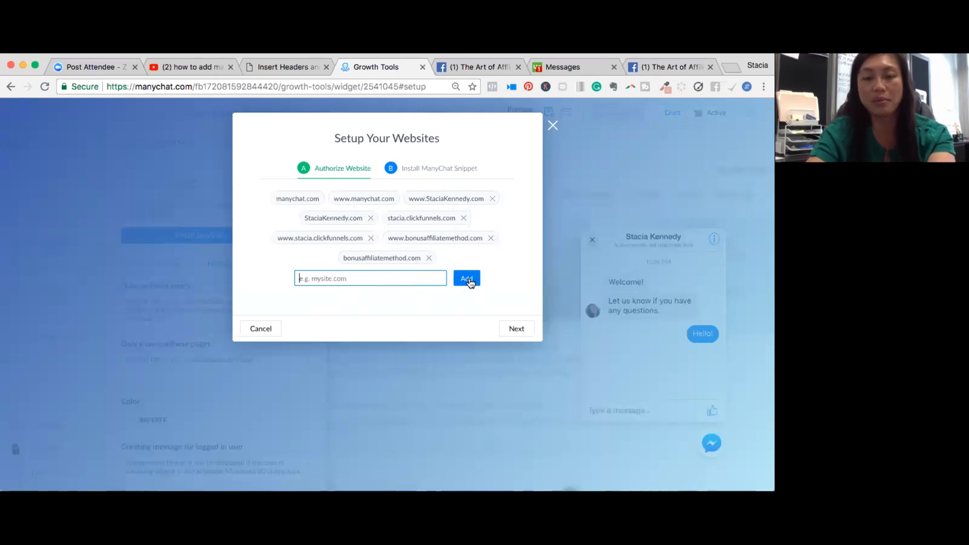
left_click(516, 328)
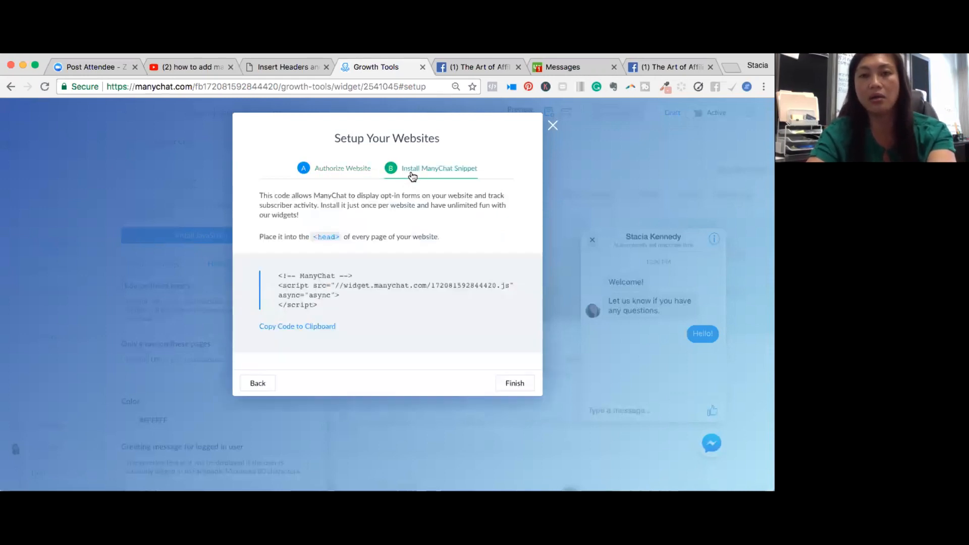
mouse_move(450, 176)
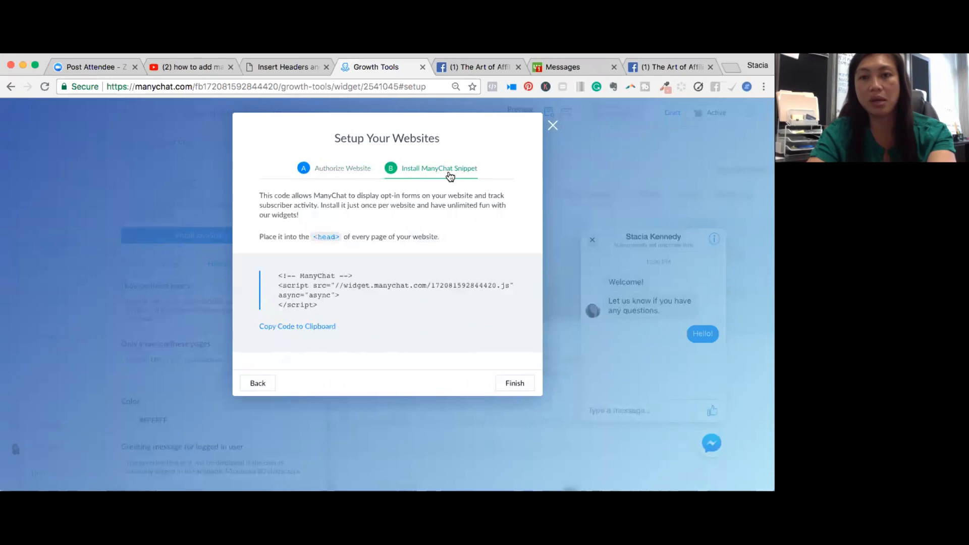
left_click(297, 326)
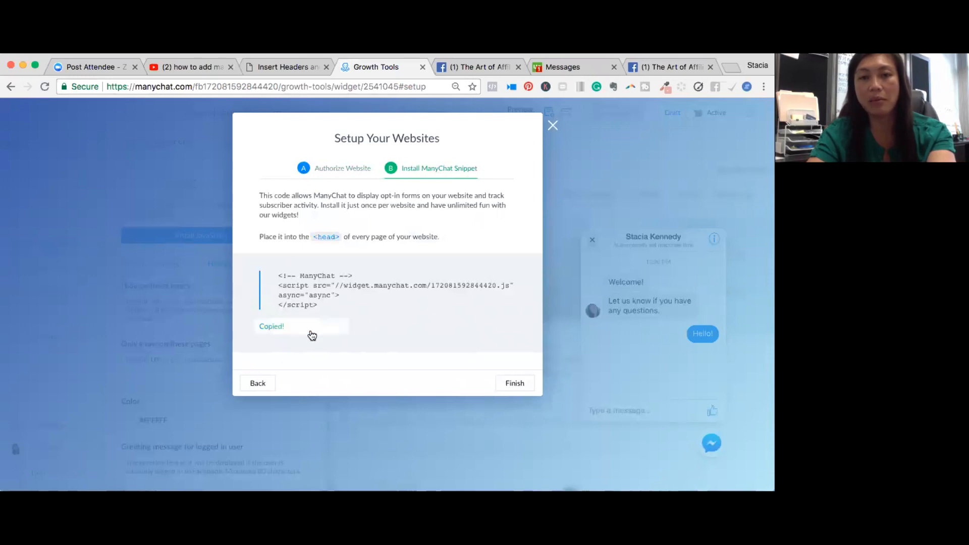
mouse_move(306, 74)
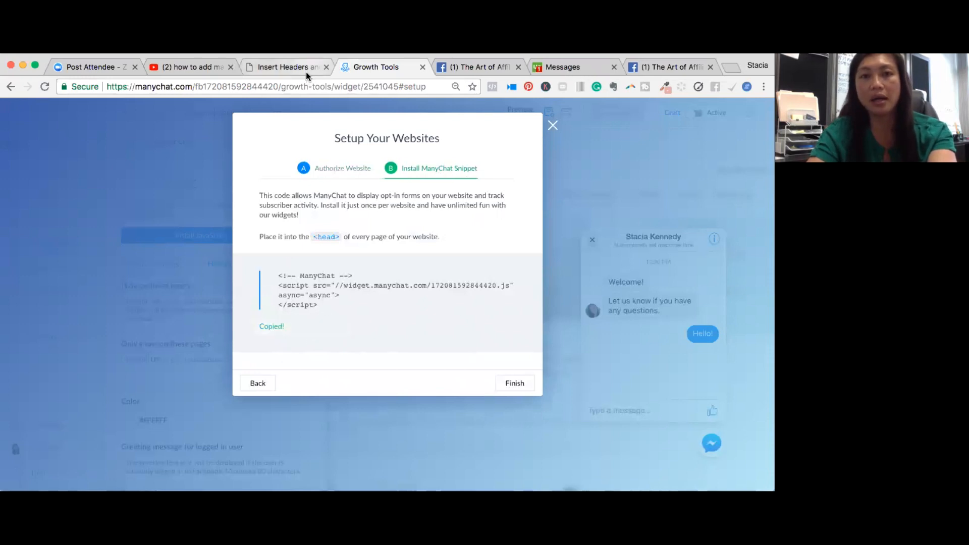
left_click(285, 66)
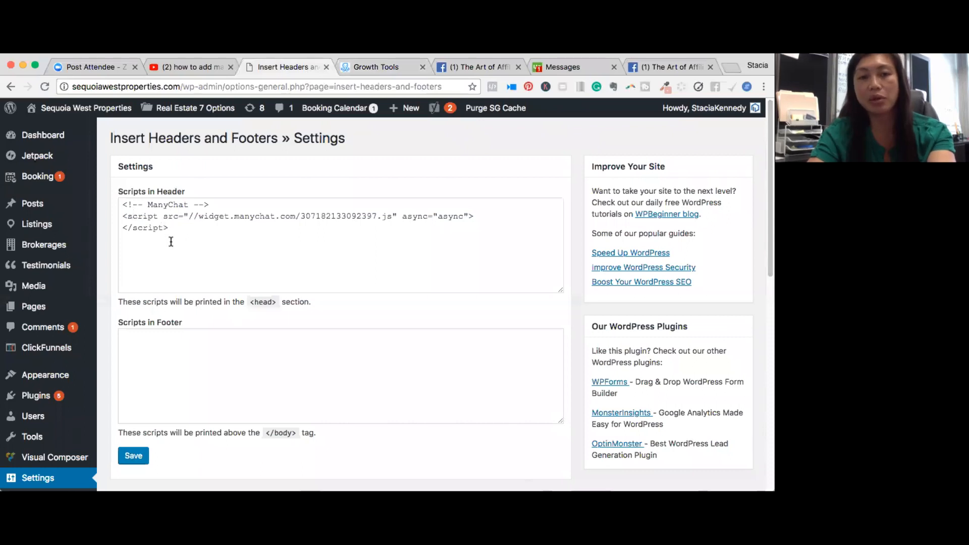
Step: Log in at staciakennedy.com/wp-admin and open Settings > Header and Footer Scripts
left_click(272, 87)
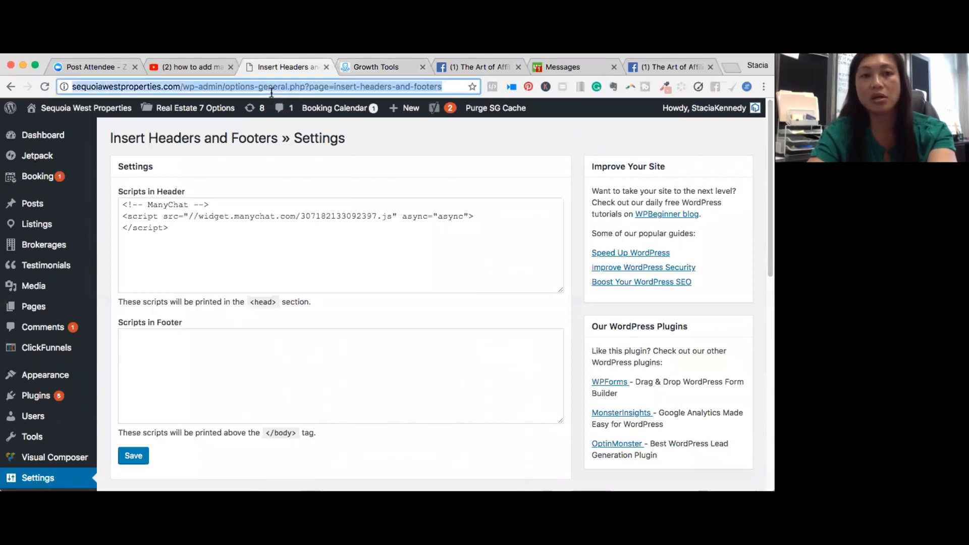
type("staciakennedy.com/wp-admin")
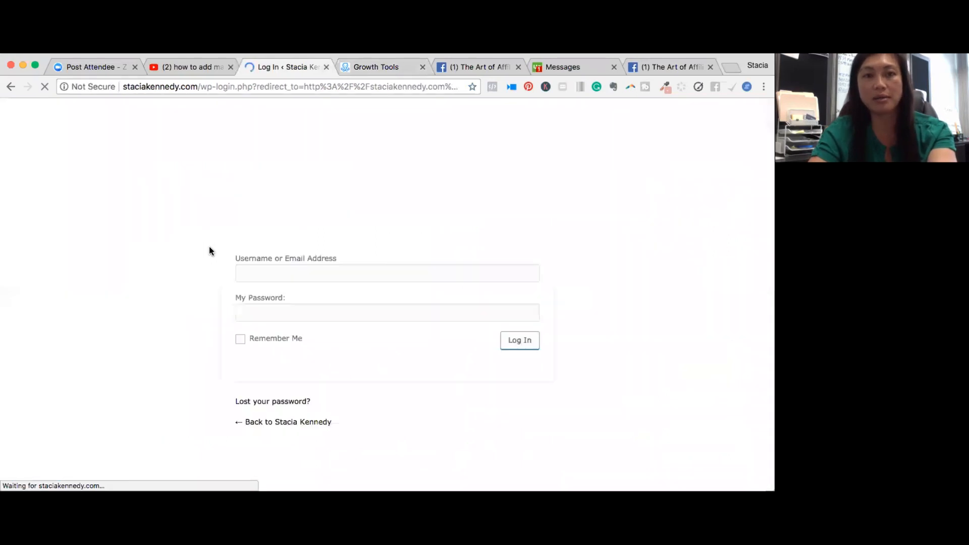
left_click(387, 273)
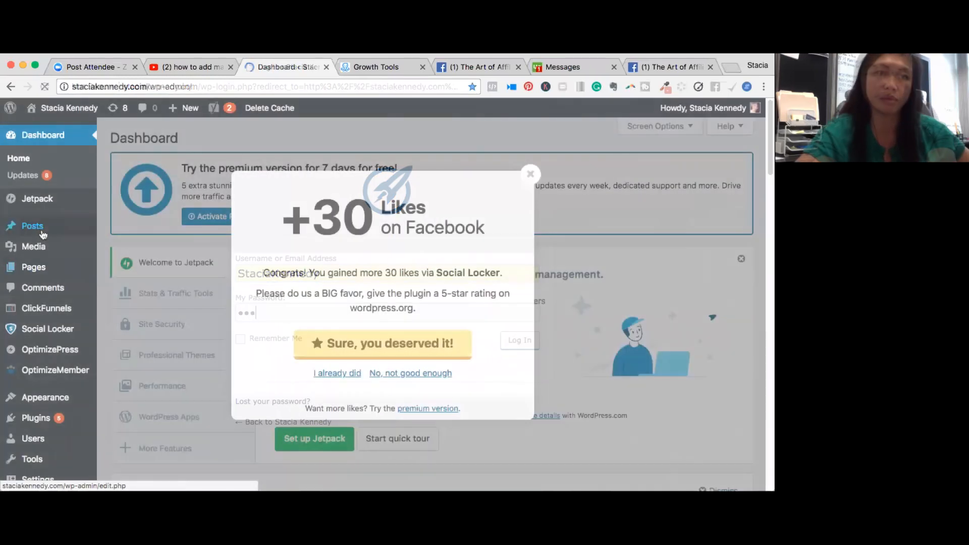
left_click(531, 174)
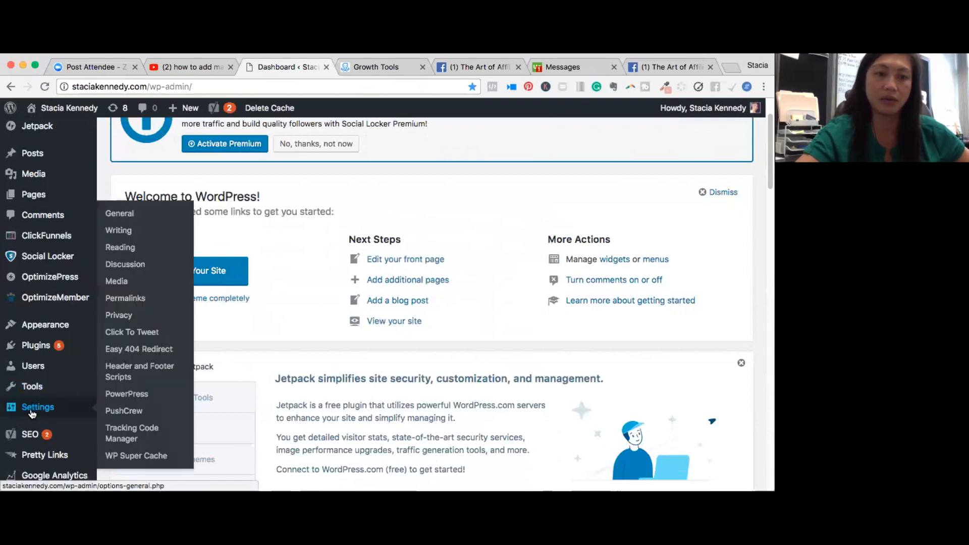
mouse_move(124, 411)
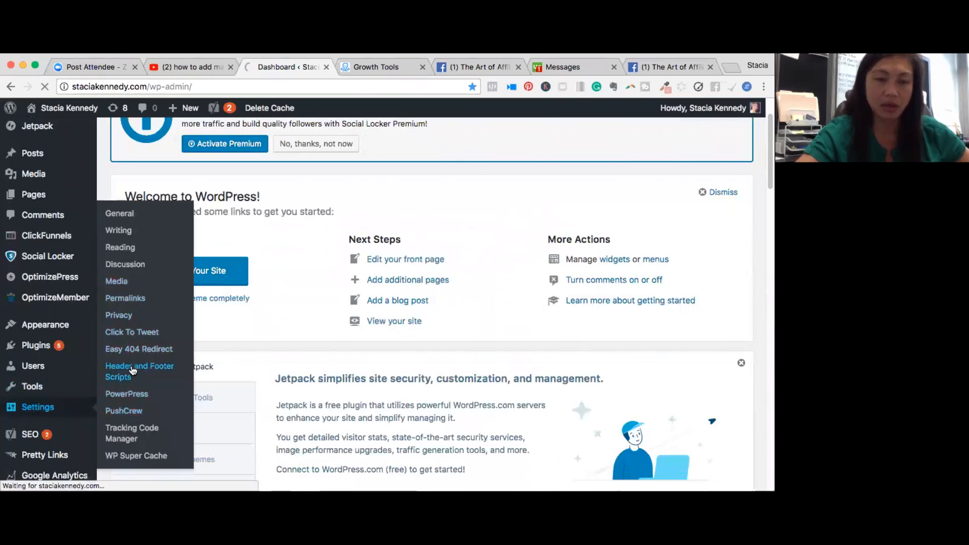
left_click(139, 372)
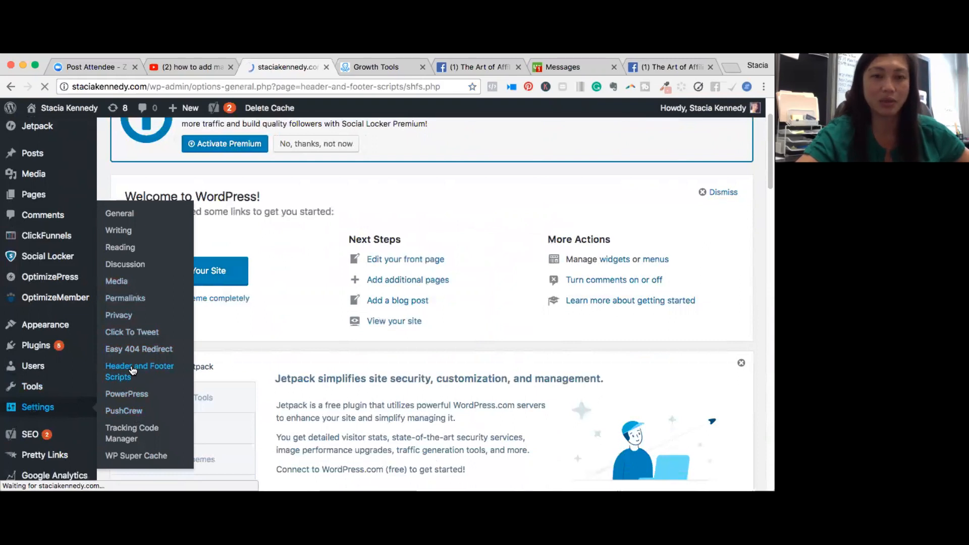
left_click(140, 372)
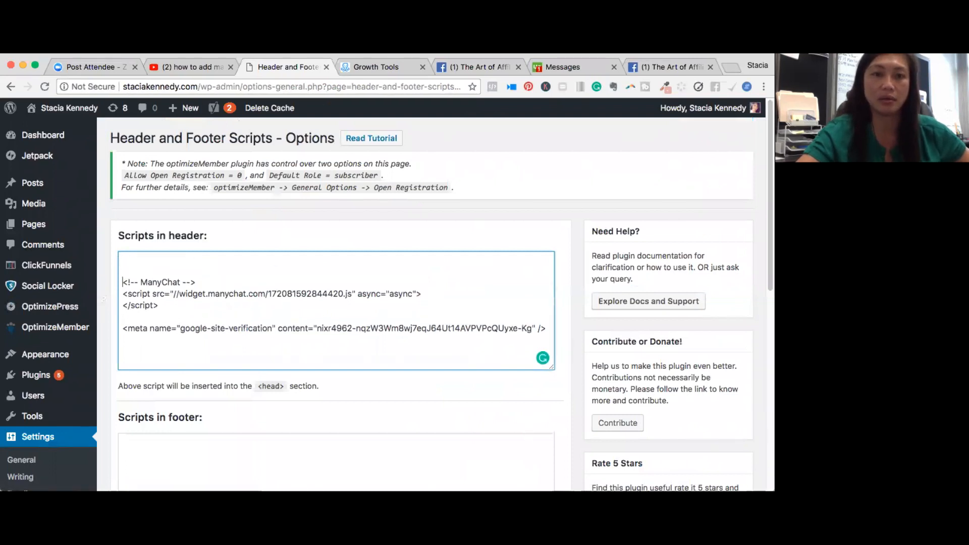
Step: Paste the ManyChat snippet into Scripts in header and save the settings
type("<!-- ManyChat -->")
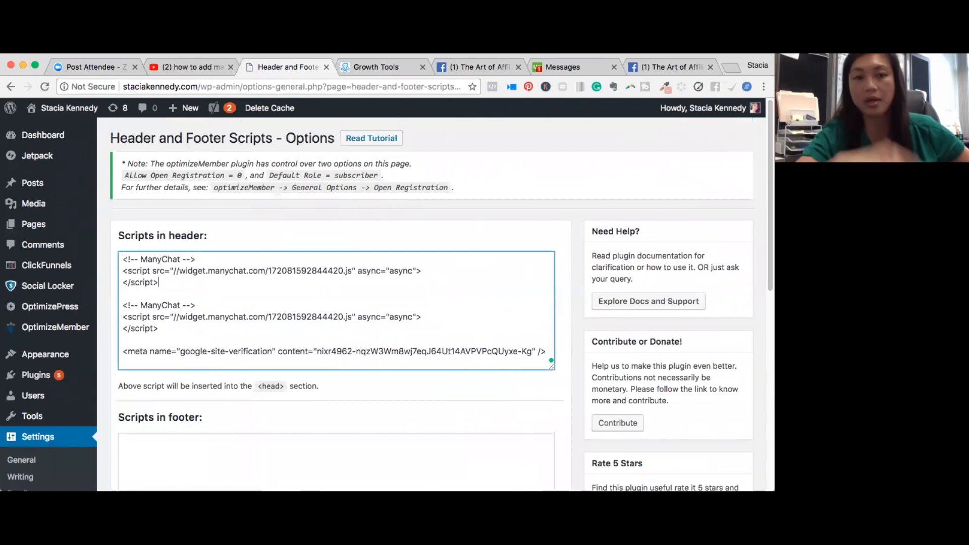
scroll("down", 3)
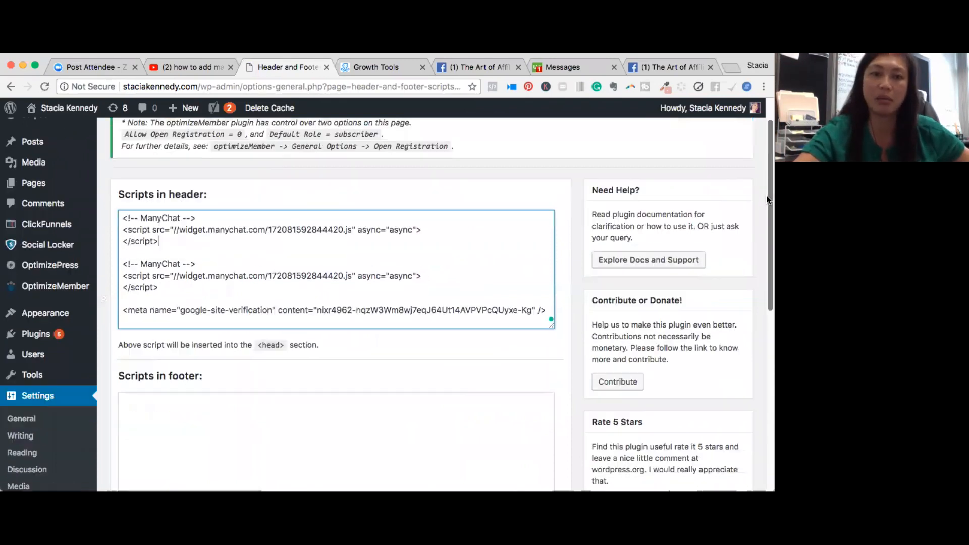
scroll("down", 3)
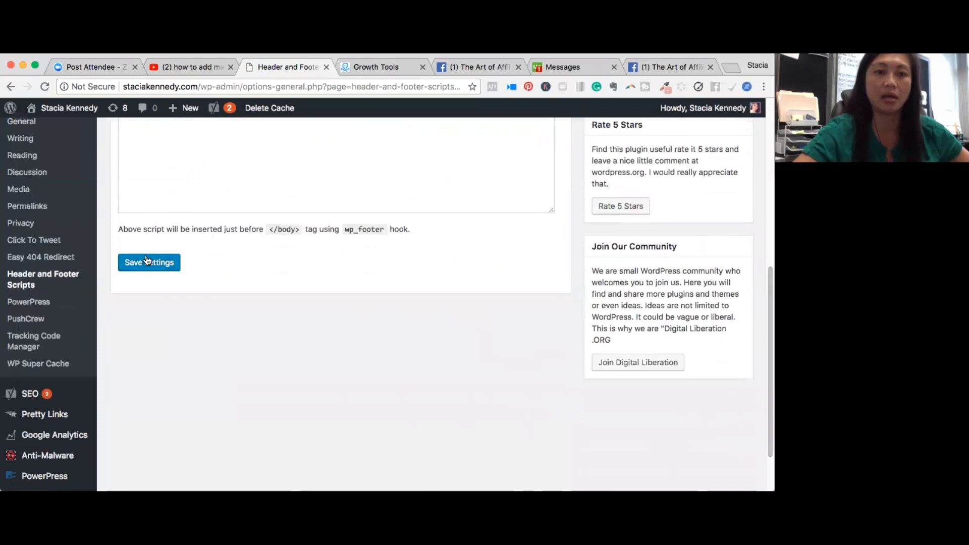
left_click(149, 262)
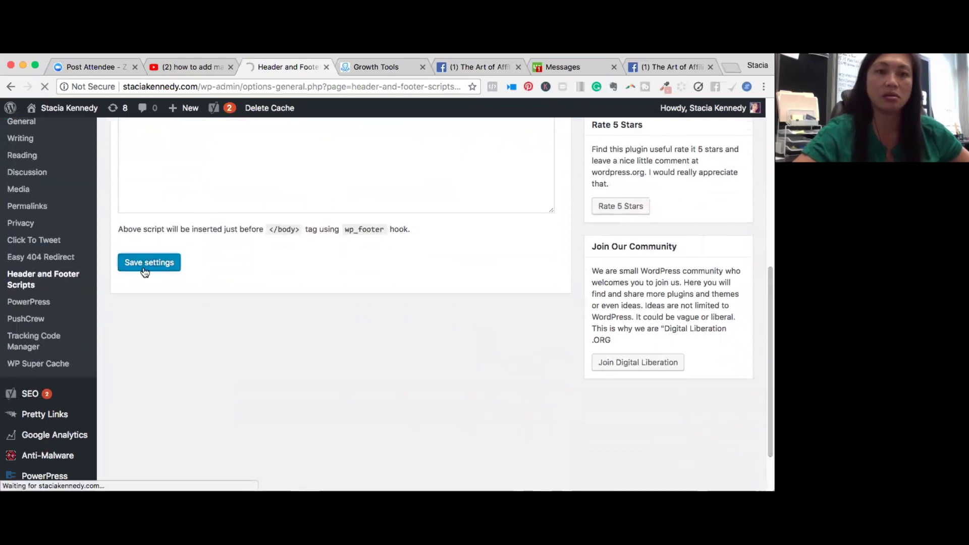
left_click(149, 262)
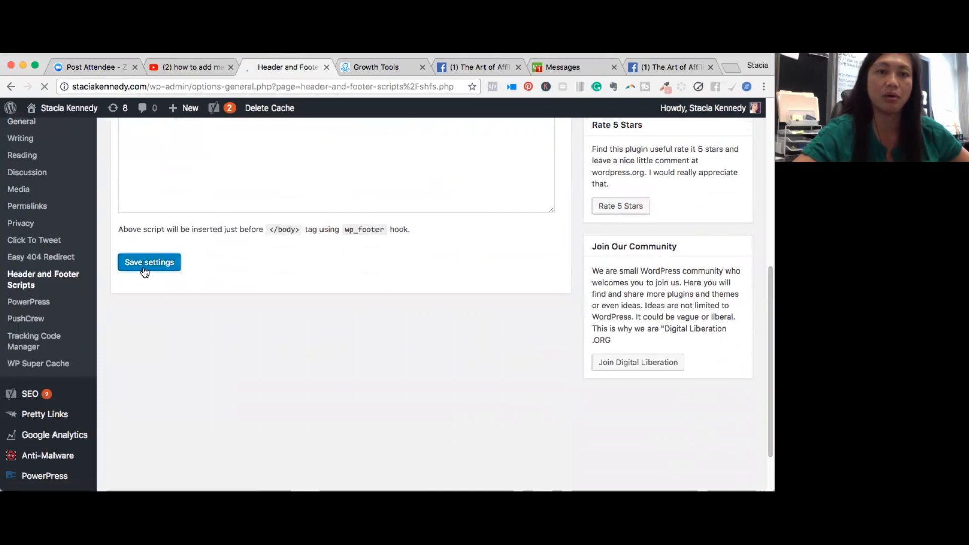
left_click(149, 262)
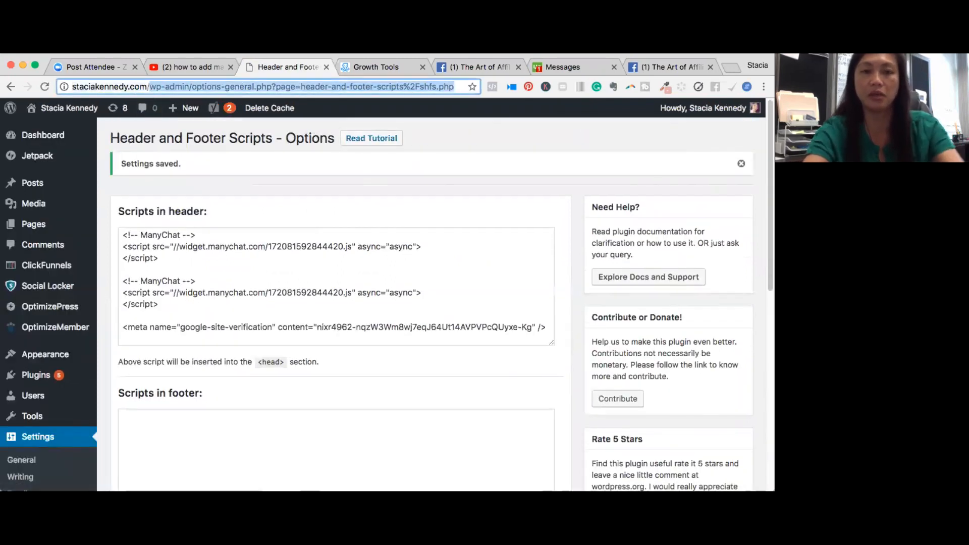
type("staciakennedy.com/blo")
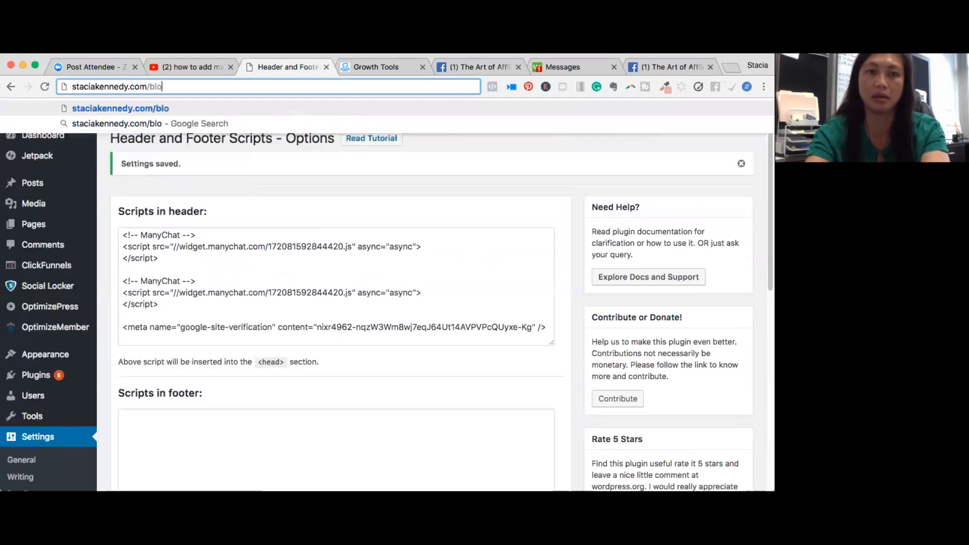
key("Return")
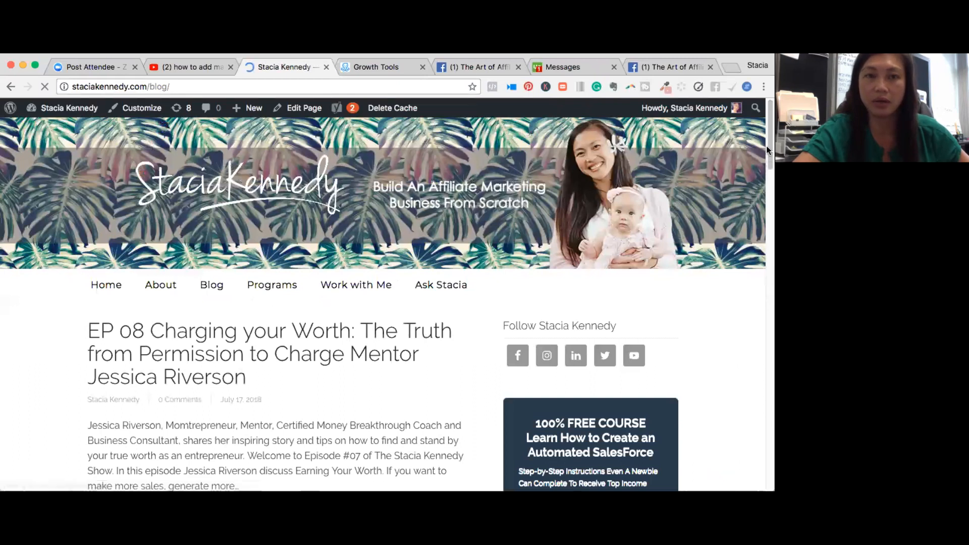
scroll("down", 3)
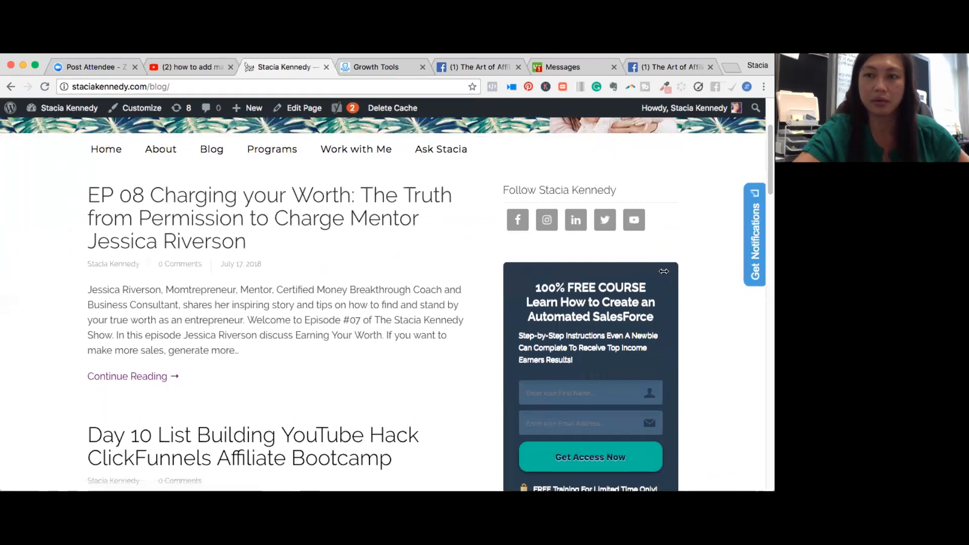
scroll("up", 3)
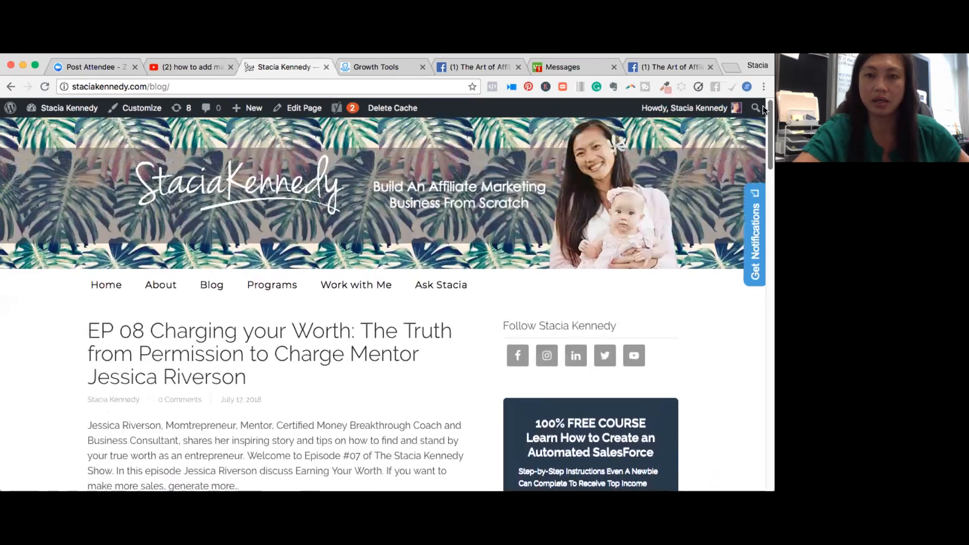
scroll("down", 3)
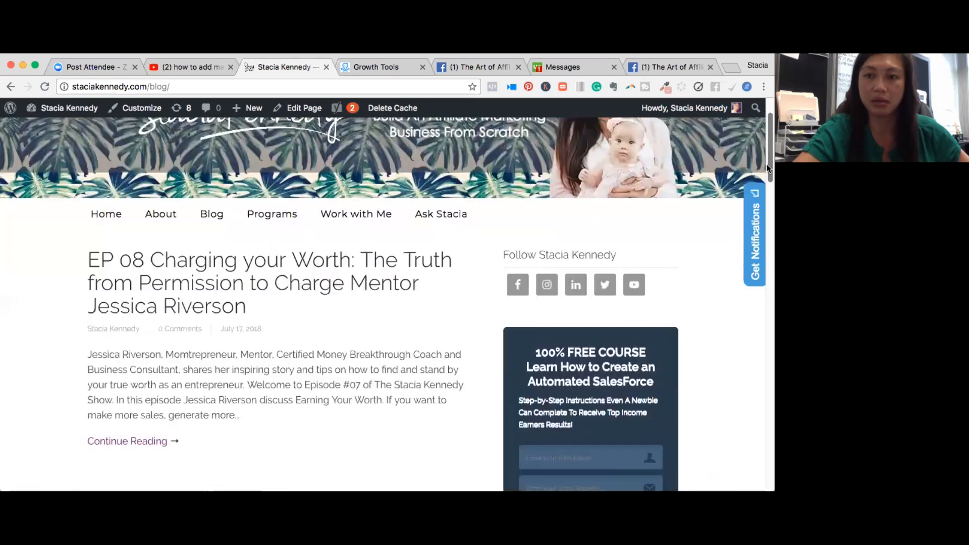
scroll("down", 3)
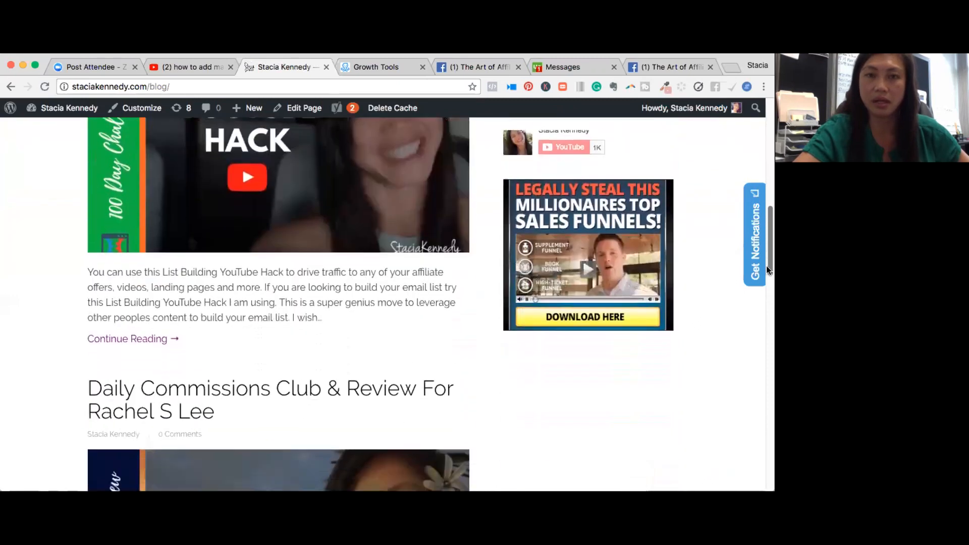
scroll("up", 3)
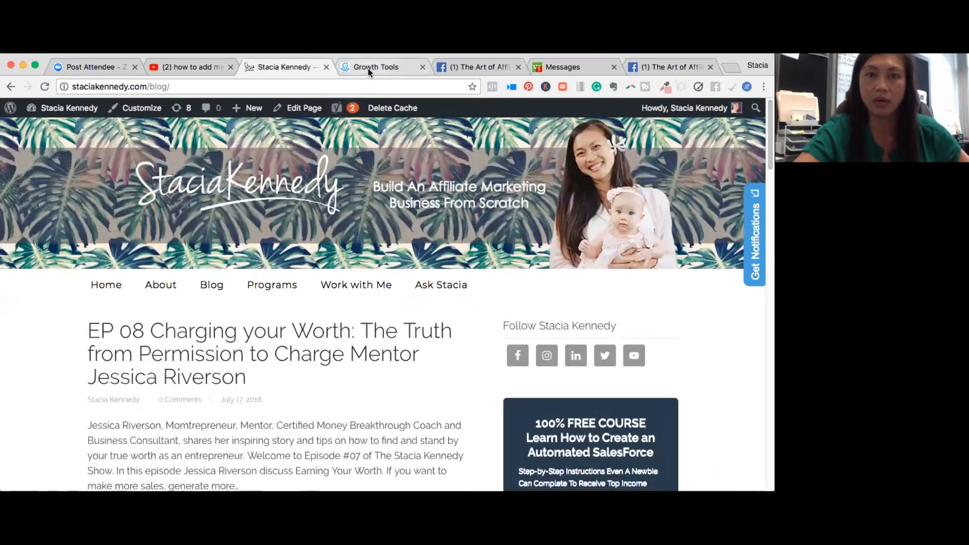
Step: Close the Setup Your Websites dialog, flip the widget from Draft to Active, and reopen StaciaKennedy.com
left_click(376, 67)
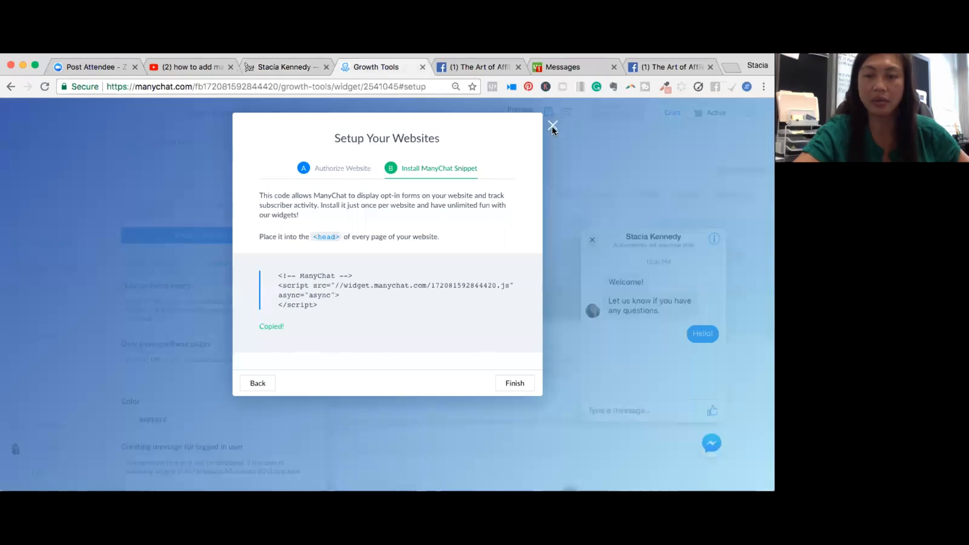
left_click(551, 126)
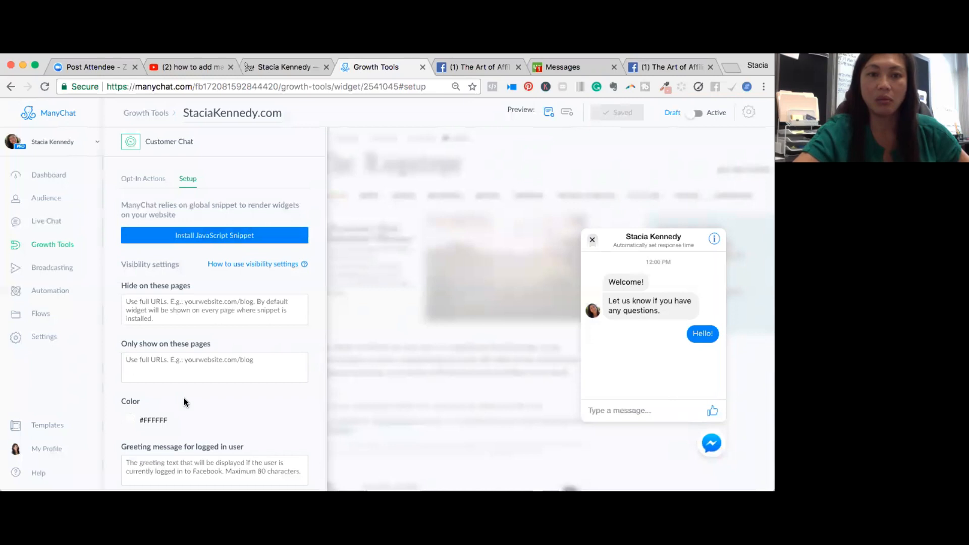
mouse_move(768, 256)
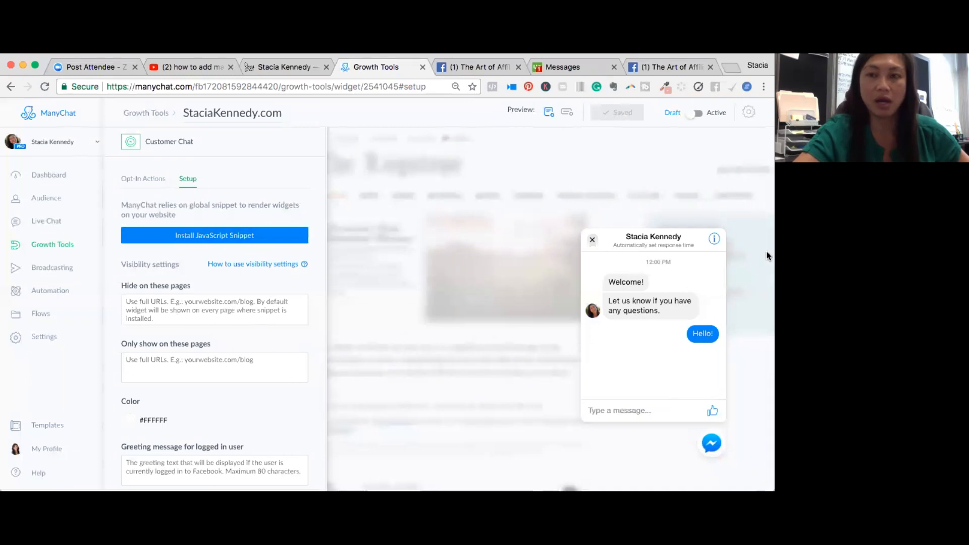
mouse_move(204, 403)
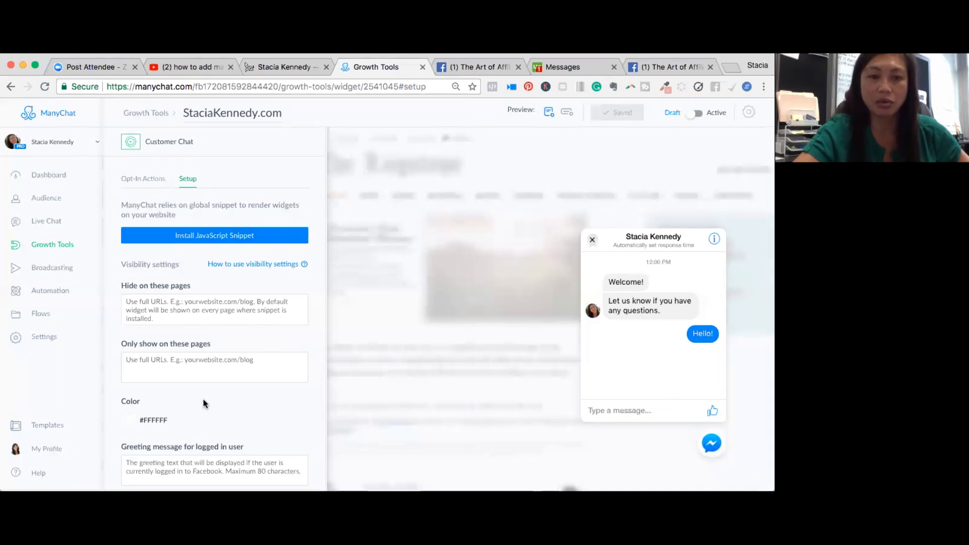
mouse_move(723, 150)
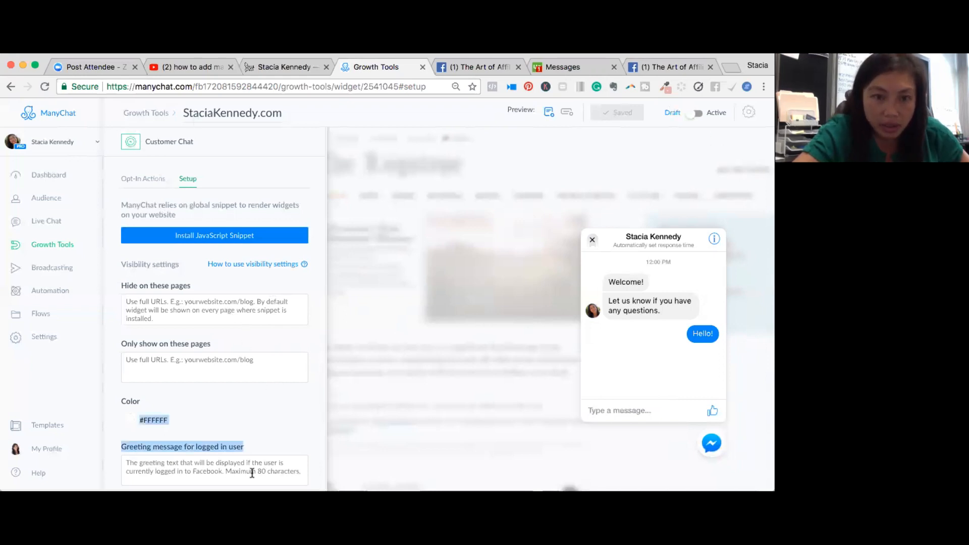
left_click(214, 470)
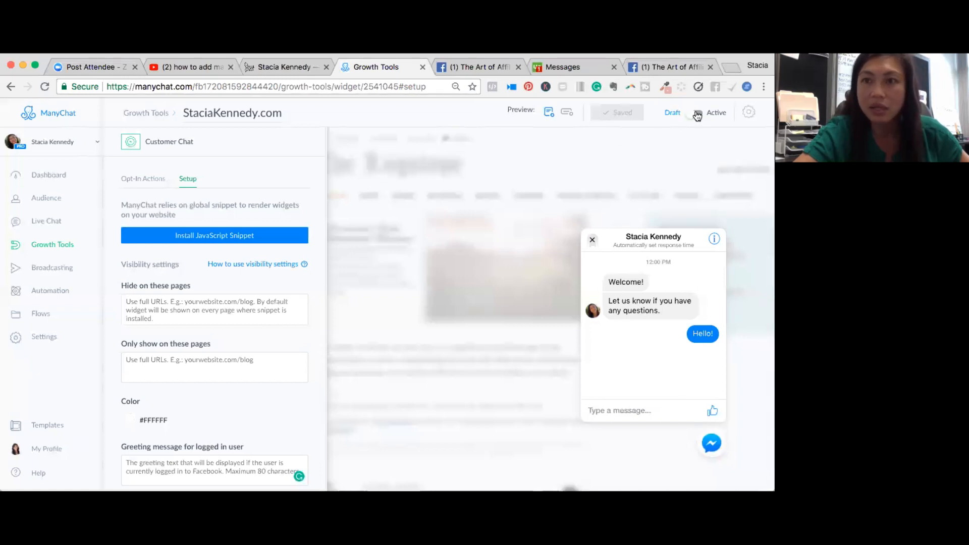
left_click(696, 113)
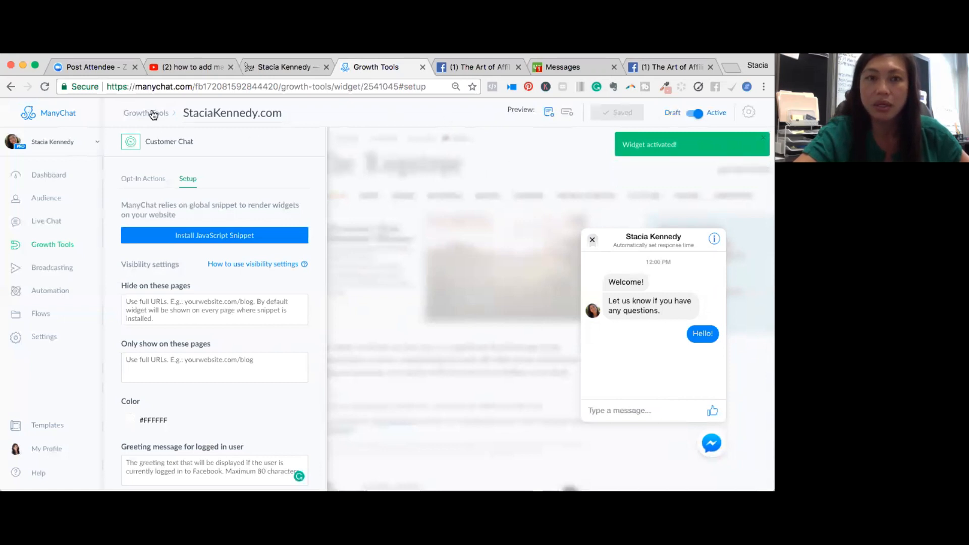
left_click(146, 113)
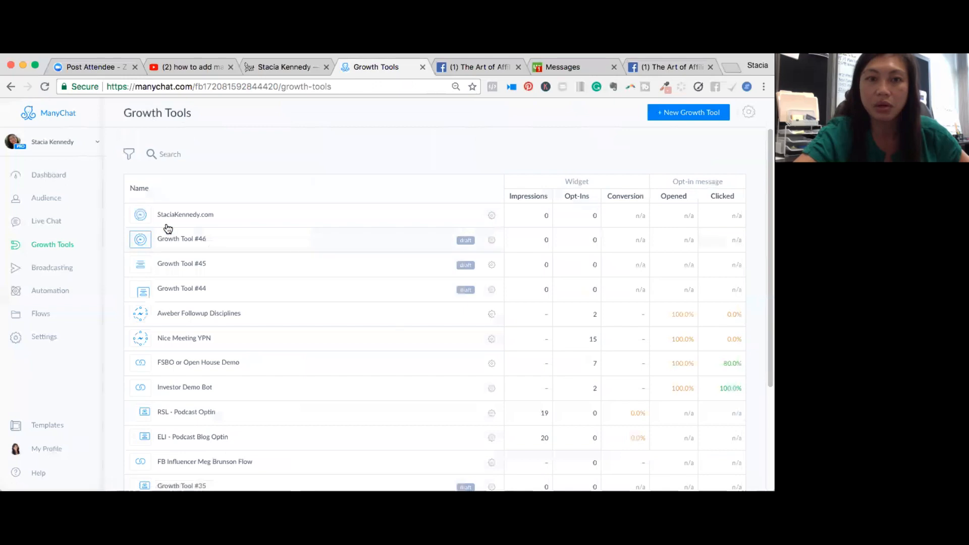
left_click(185, 215)
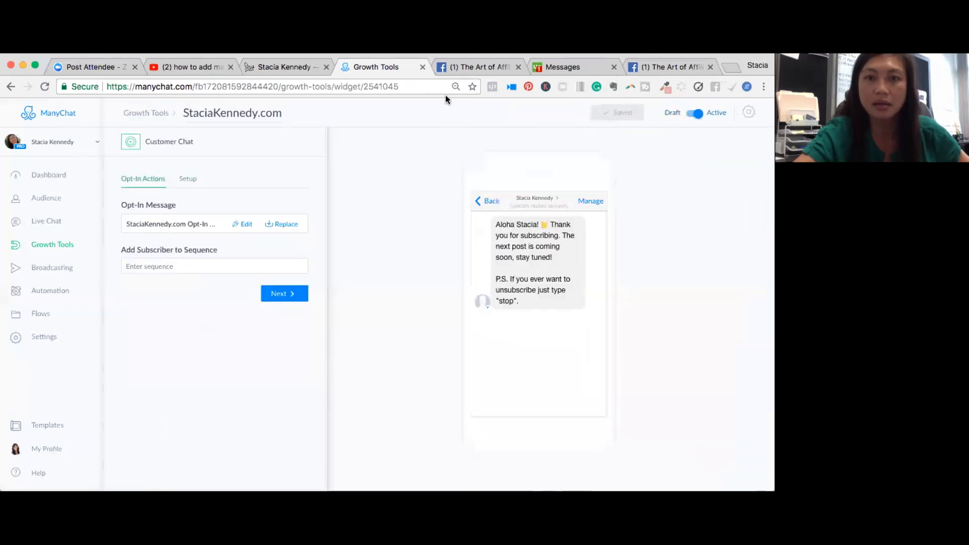
mouse_move(309, 80)
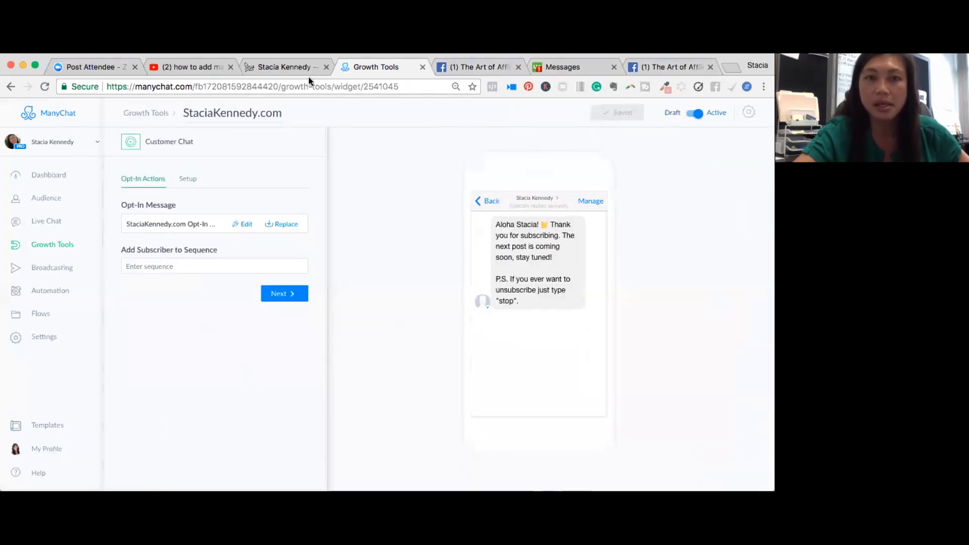
Step: Reload the staciakennedy.com blog to see the Messenger chat popup, then return to the ManyChat widget
left_click(284, 67)
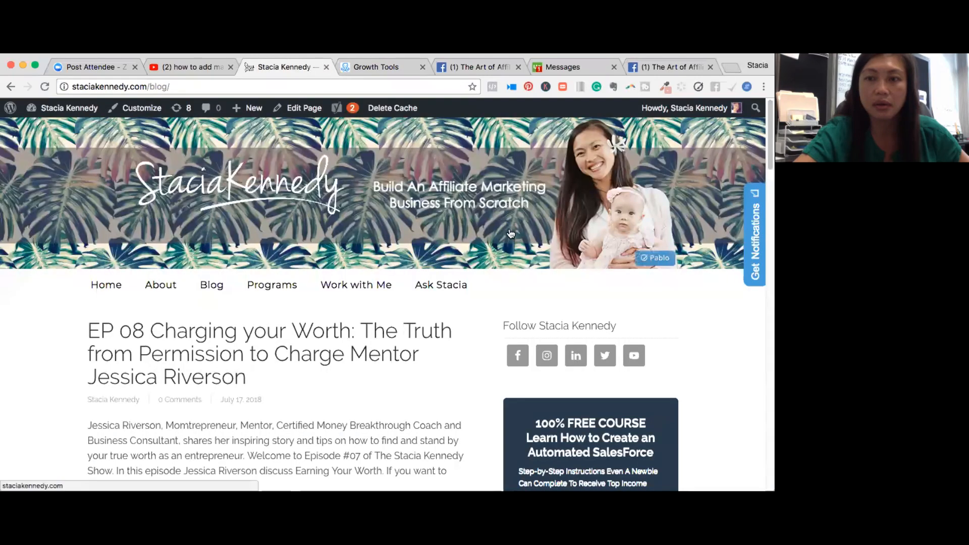
left_click(266, 86)
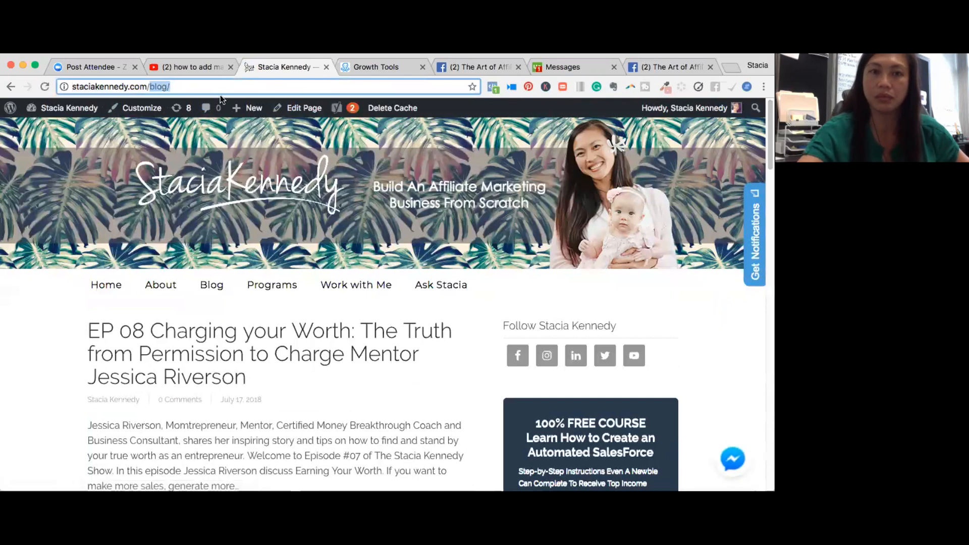
left_click(733, 459)
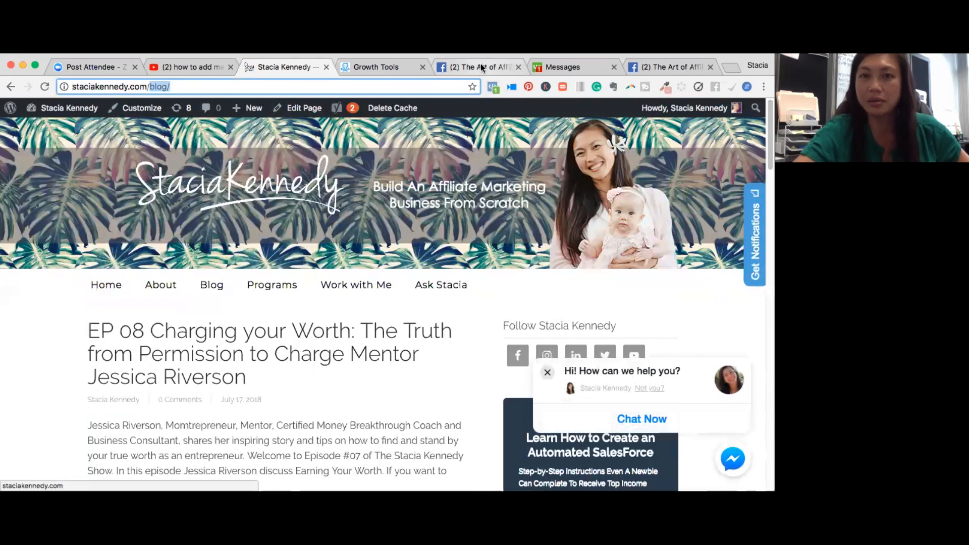
left_click(375, 66)
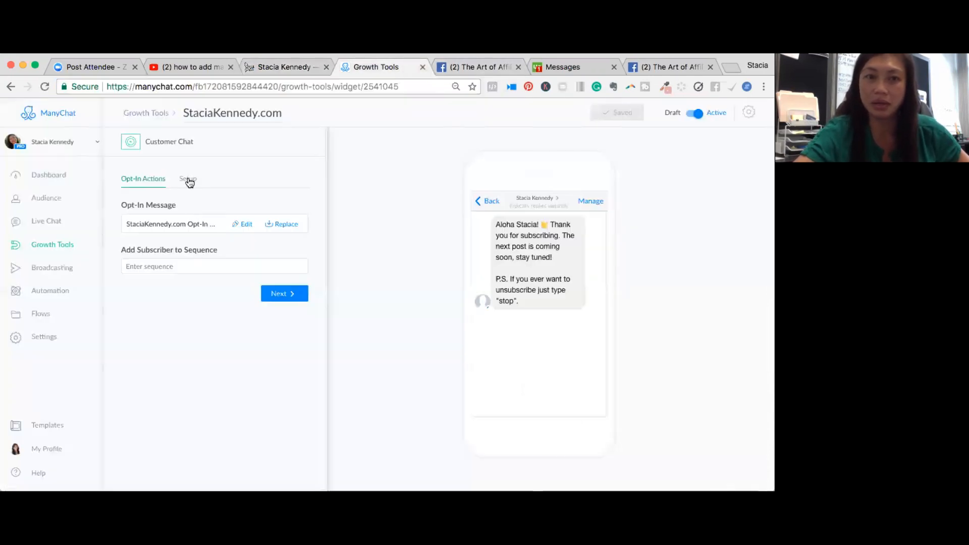
Step: In the widget's Setup settings, enter 'Aloha! How can I assist you!' as the logged-in greeting
left_click(187, 179)
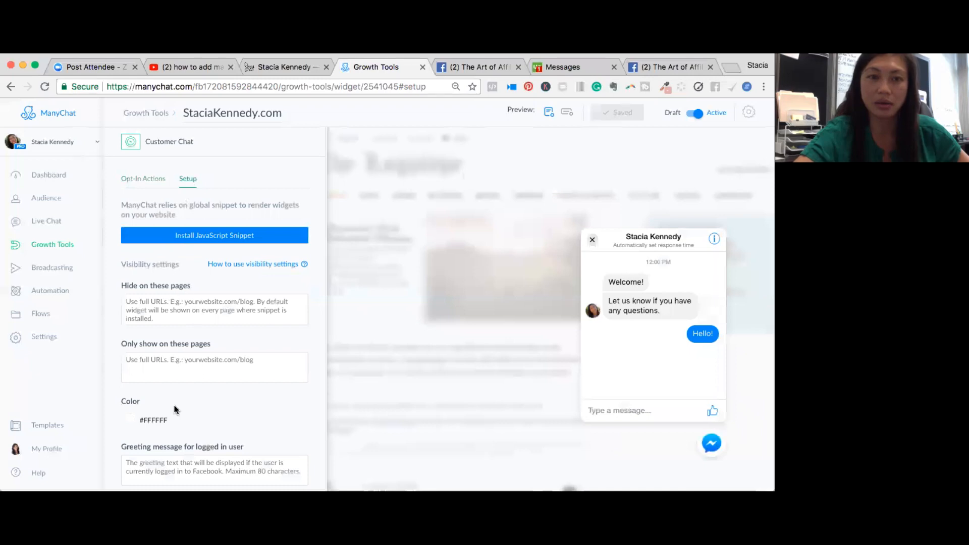
left_click(214, 470)
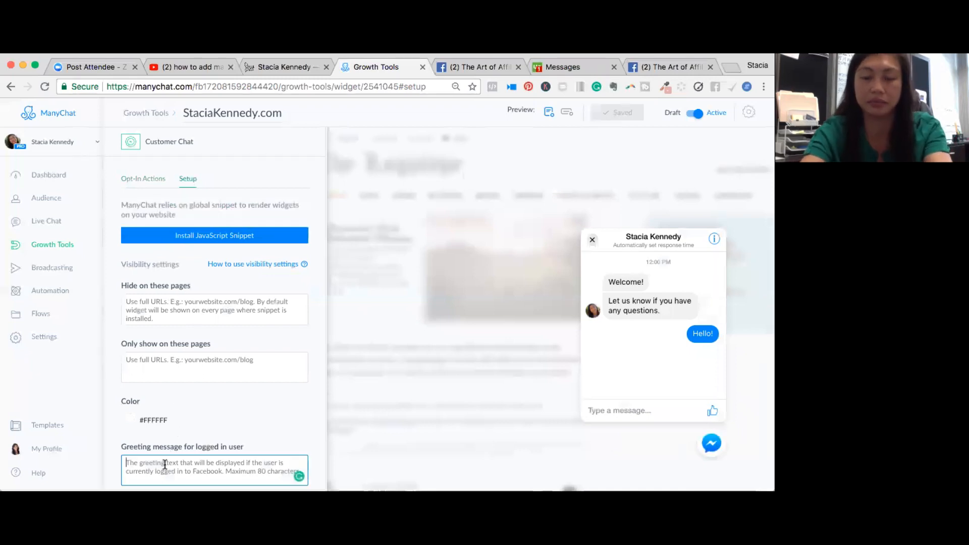
type("Alo")
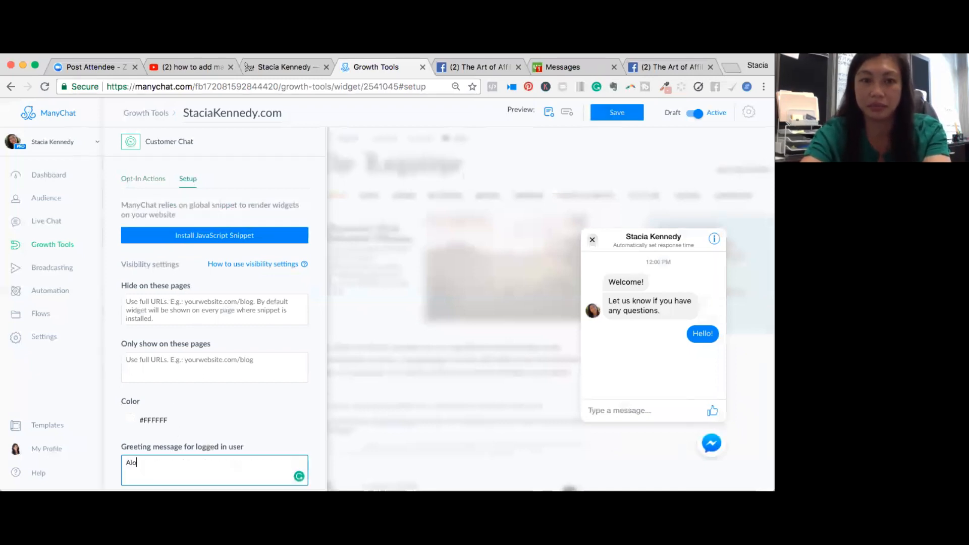
type("ha! How")
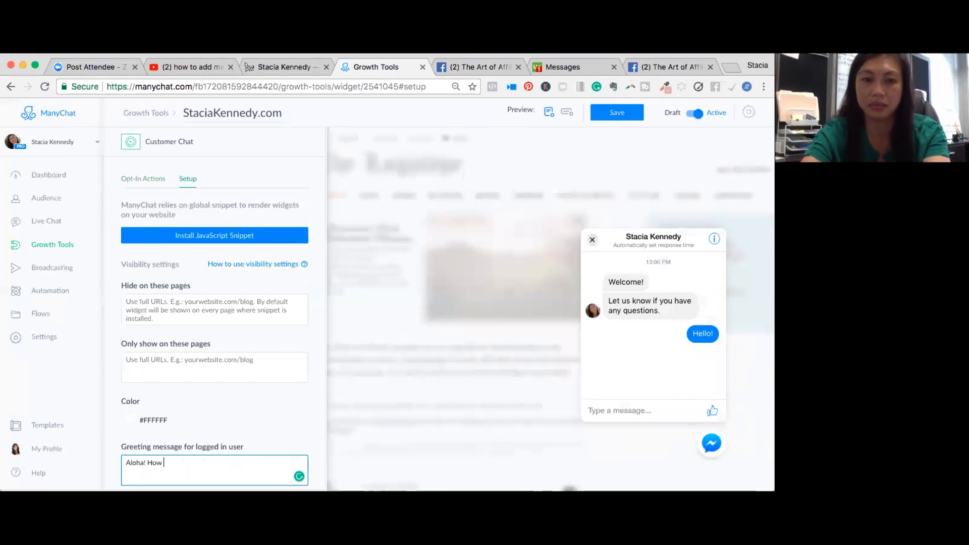
type("can I as")
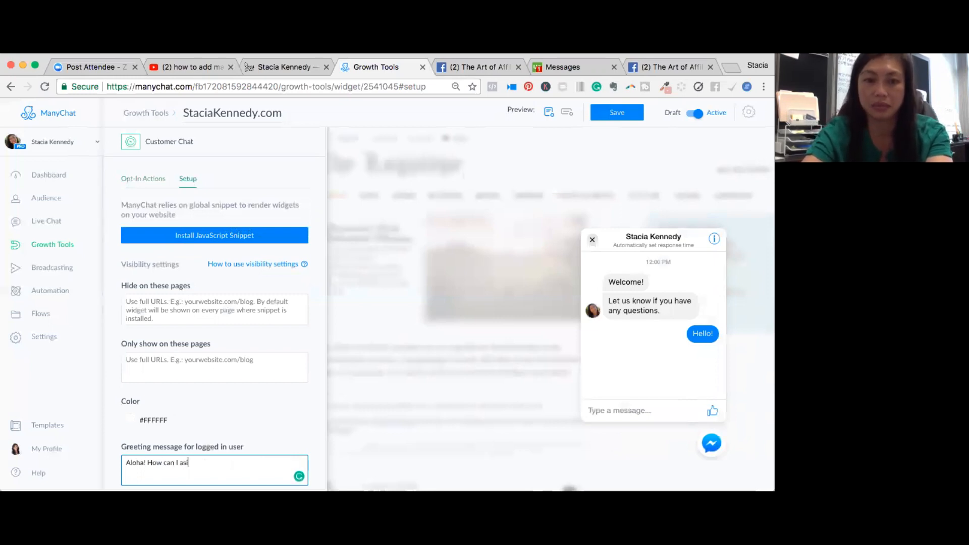
type("sist you!")
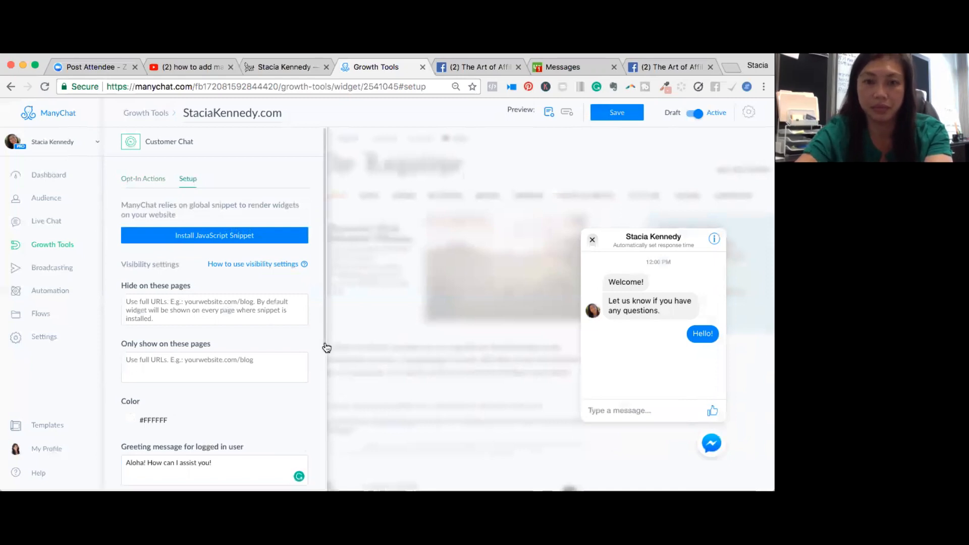
Step: Enter the same 'Aloha! How can I assist you!' logged-out greeting, save, and return to the blog
scroll("down", 3)
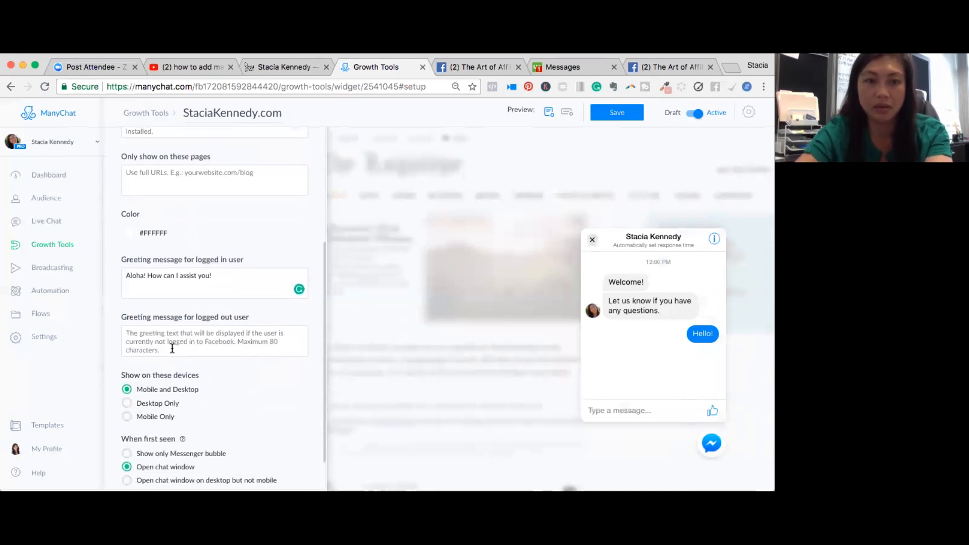
type("Aloha! How c")
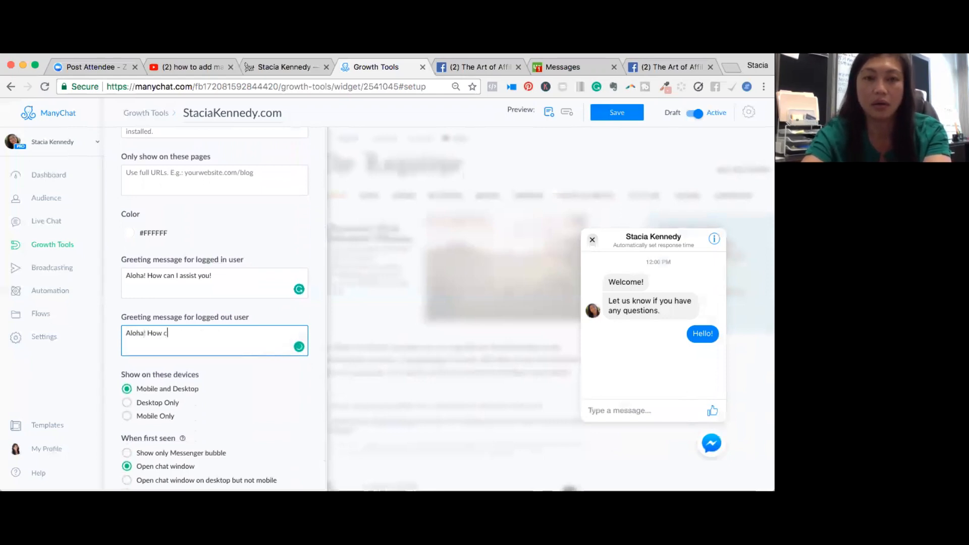
type("an I assist y")
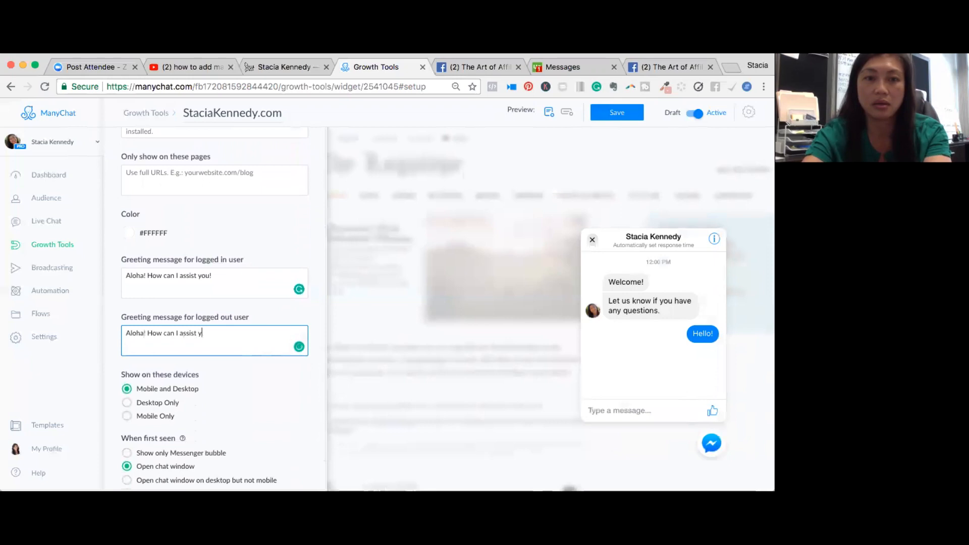
type("ou!")
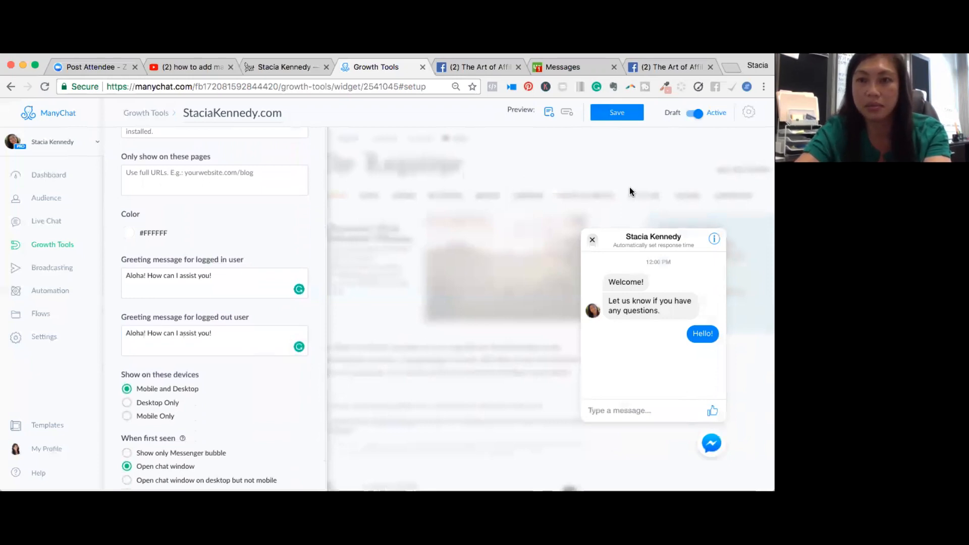
left_click(617, 112)
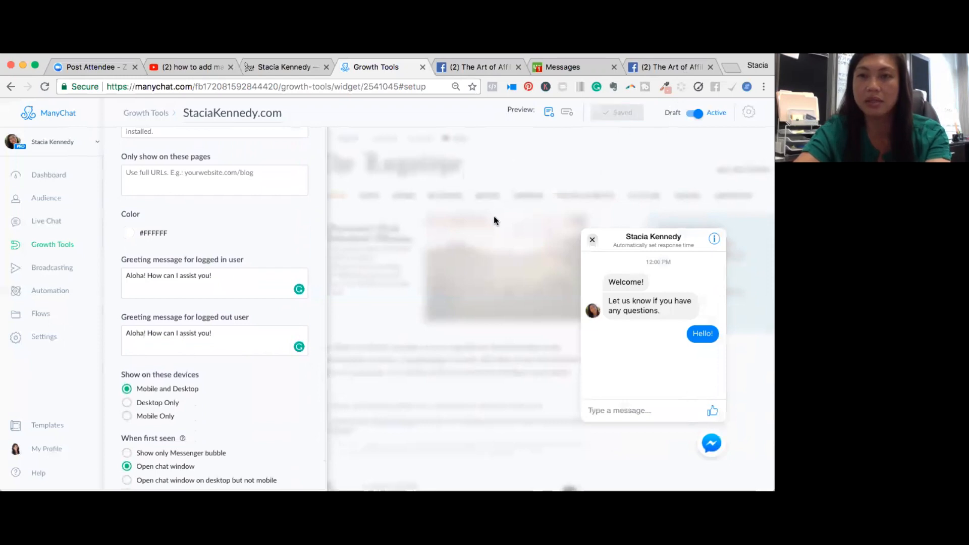
mouse_move(606, 258)
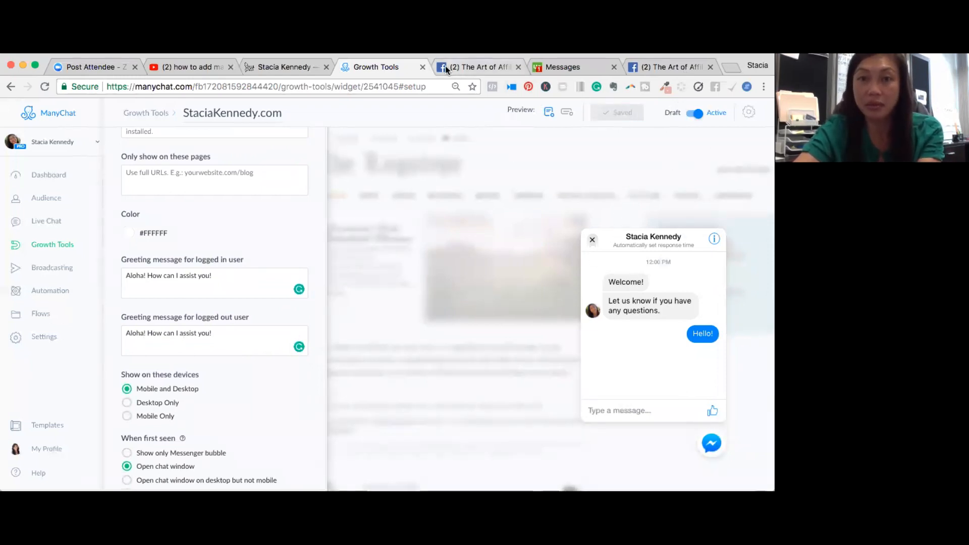
left_click(284, 67)
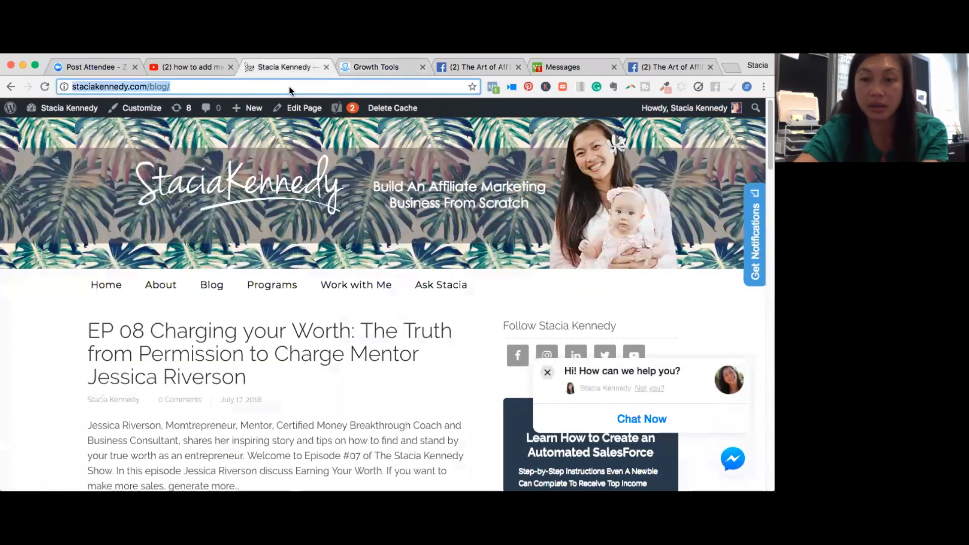